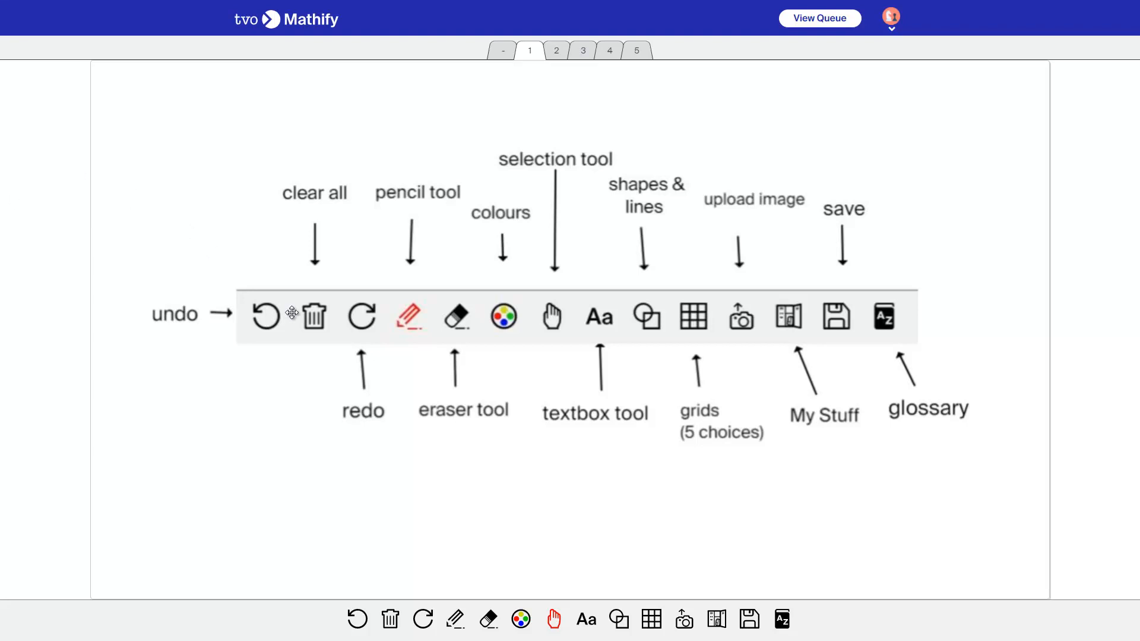
pyautogui.moveTo(479, 425)
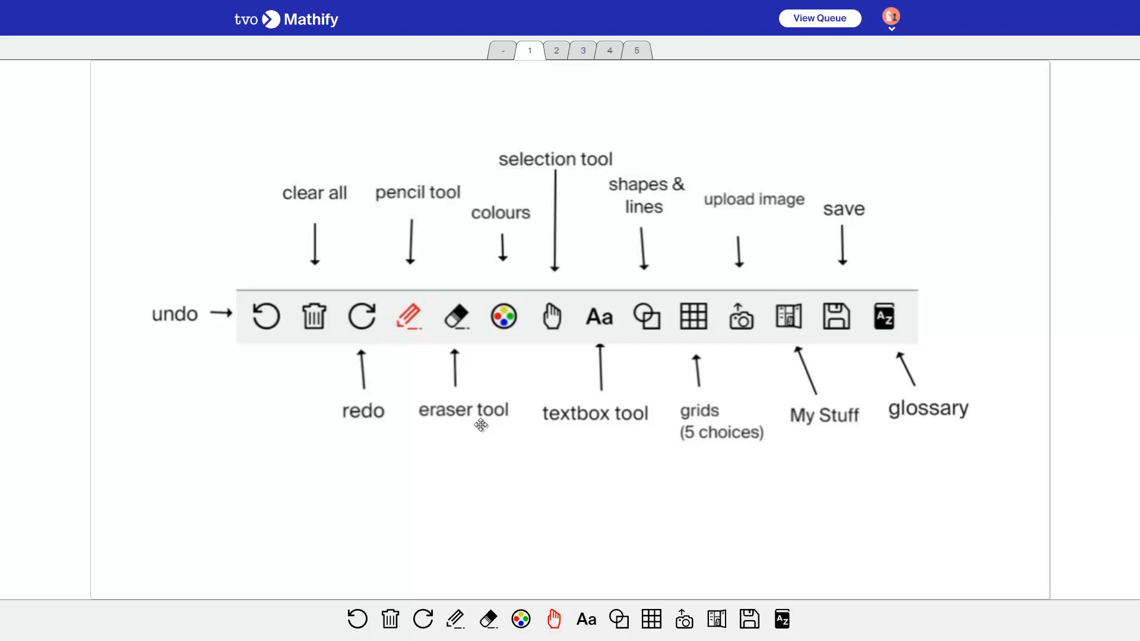
pyautogui.moveTo(655, 318)
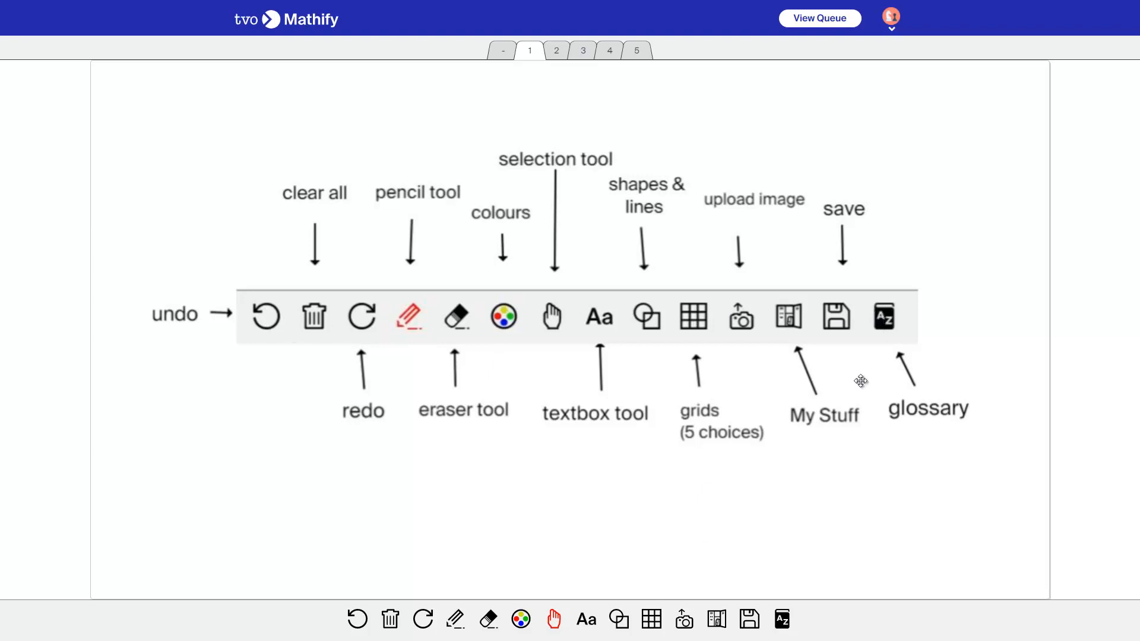
pyautogui.moveTo(788, 460)
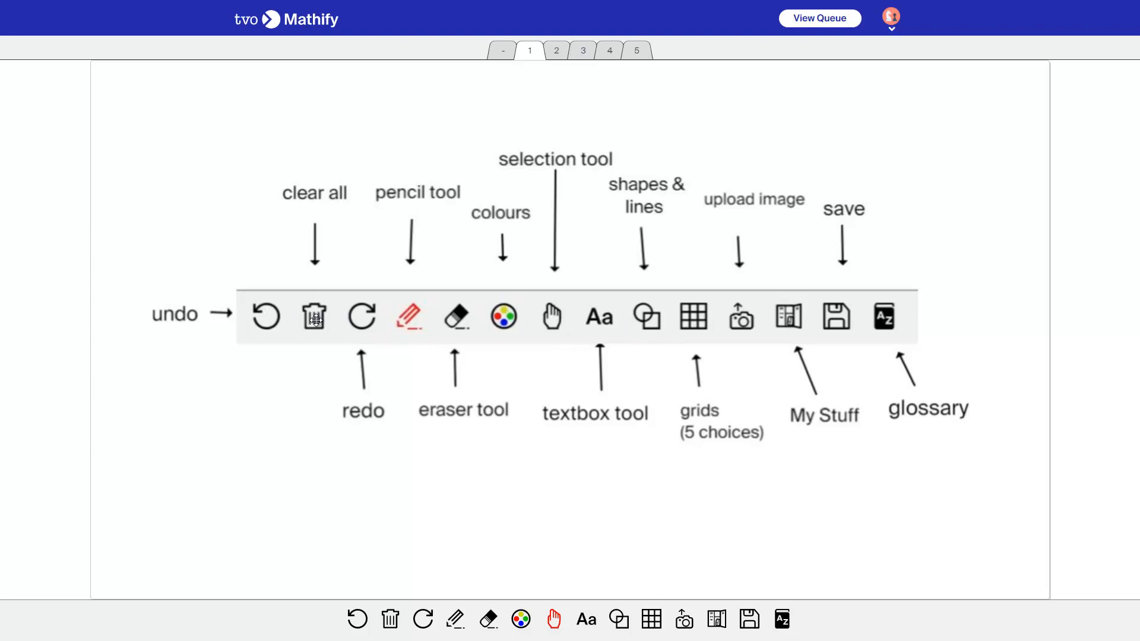
pyautogui.moveTo(304, 321)
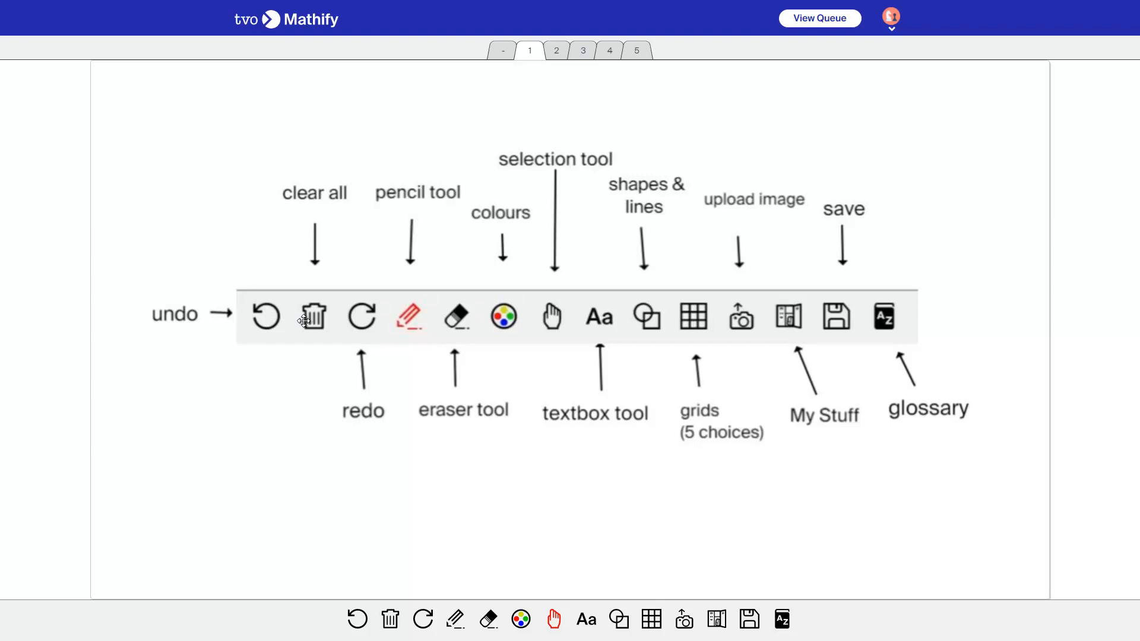
pyautogui.moveTo(301, 291)
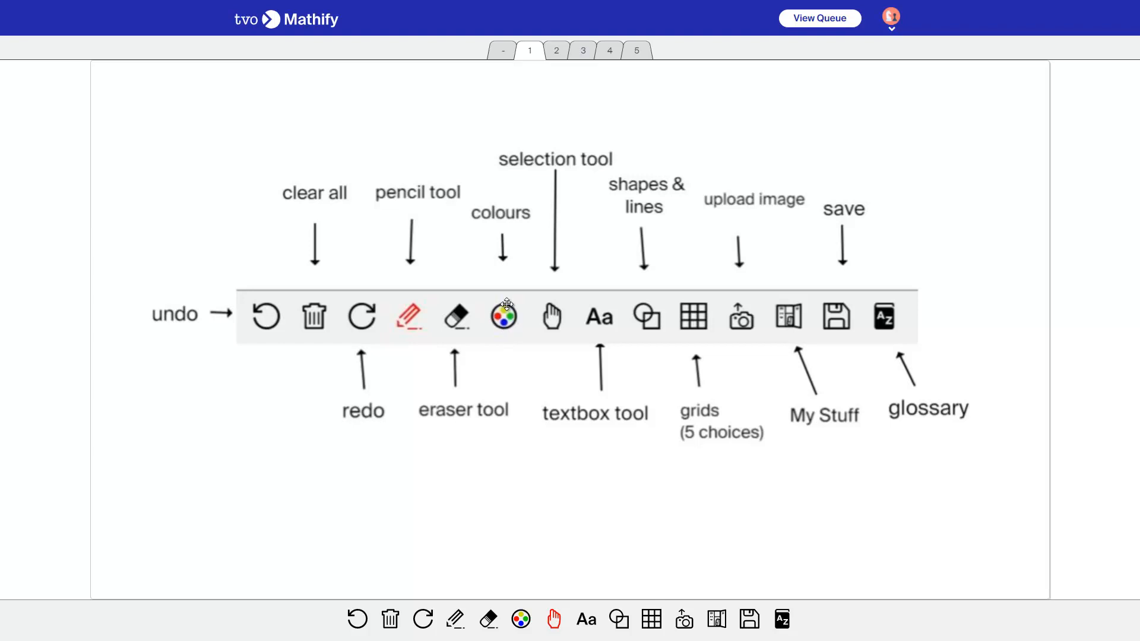
pyautogui.moveTo(505, 336)
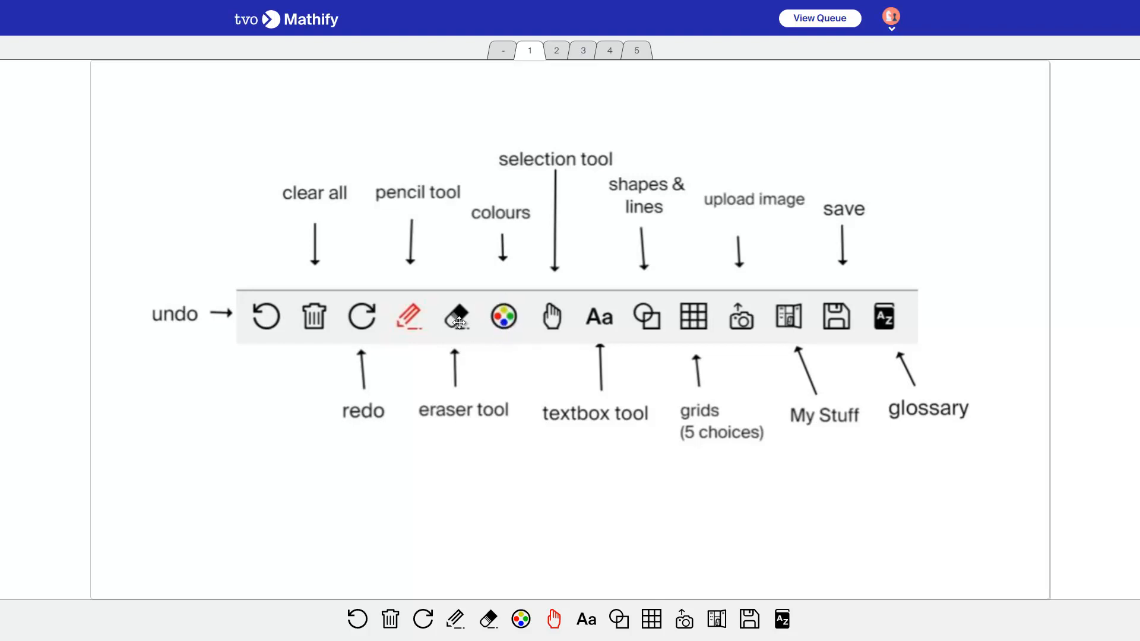
pyautogui.moveTo(455, 619)
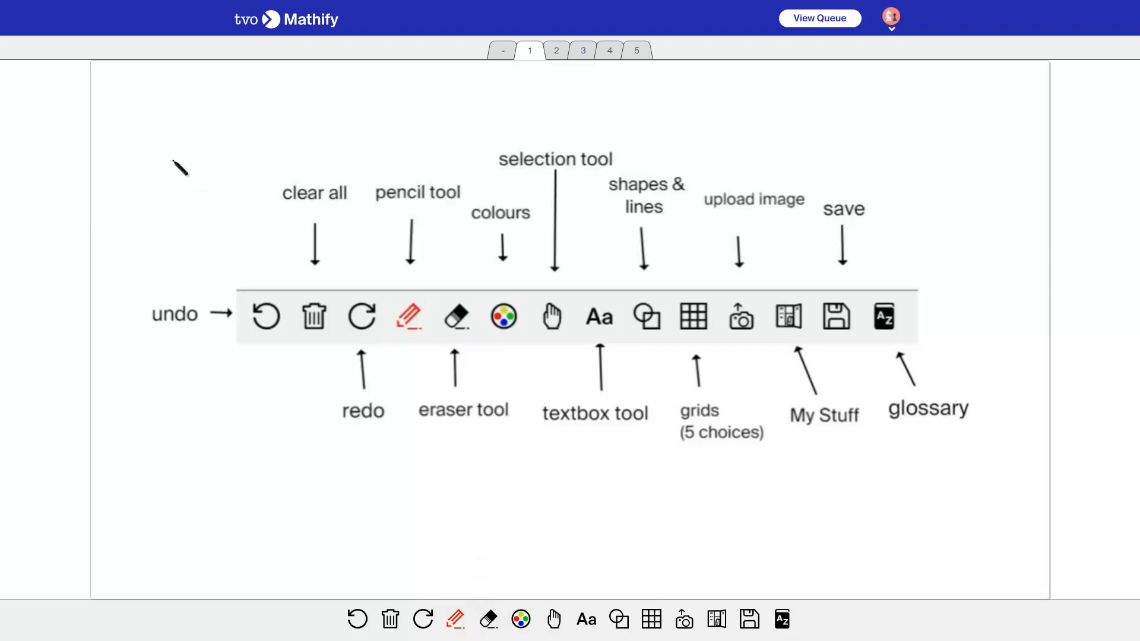
# - Draw and remove a small check mark near the top left, then reposition the toolbar diagram lower
pyautogui.moveTo(173, 175); pyautogui.dragTo(206, 149)
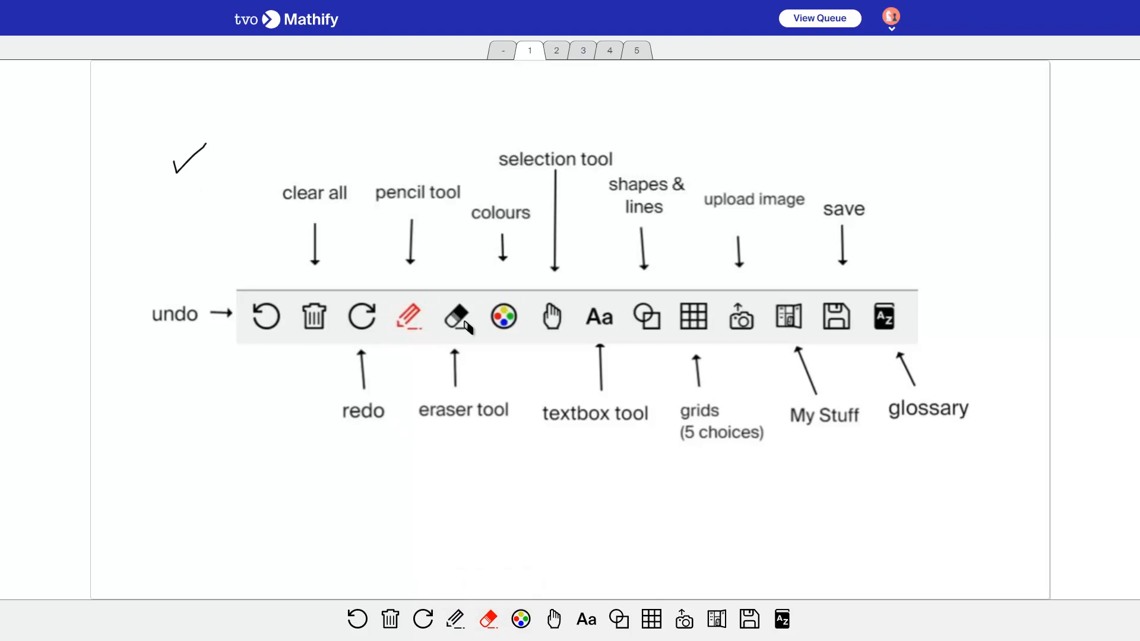
pyautogui.moveTo(203, 149); pyautogui.dragTo(175, 171)
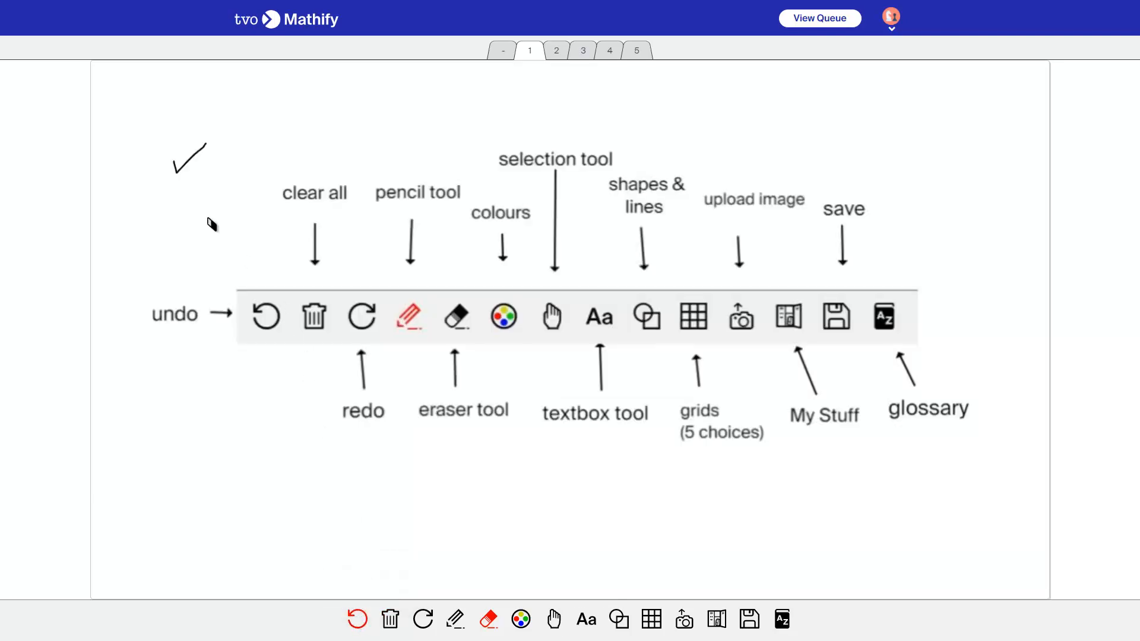
pyautogui.moveTo(341, 388)
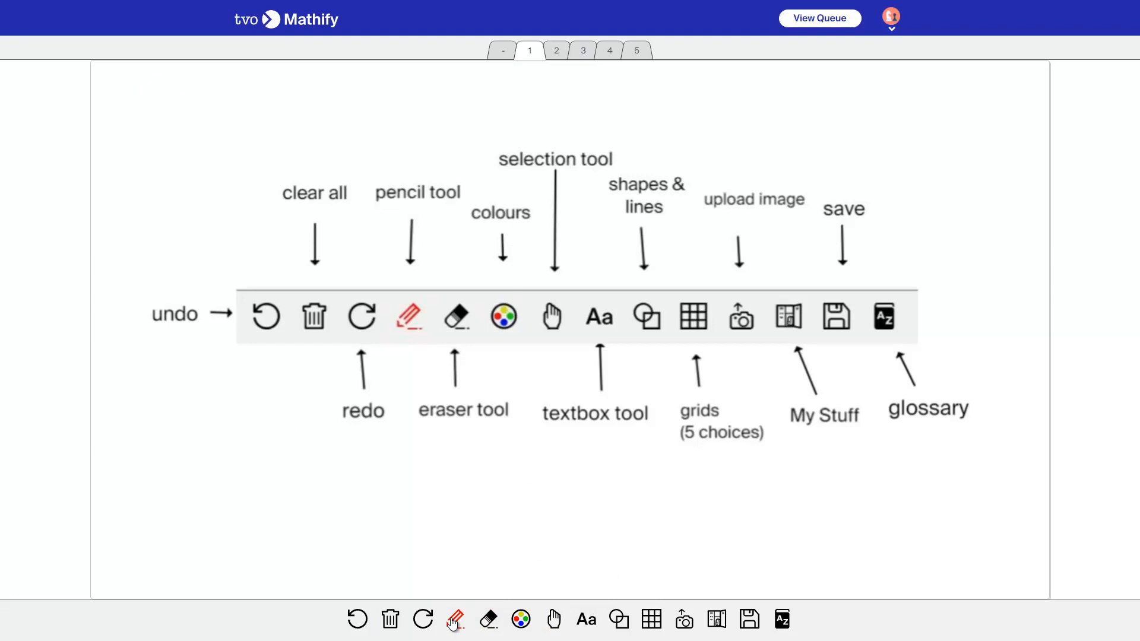
pyautogui.moveTo(506, 377)
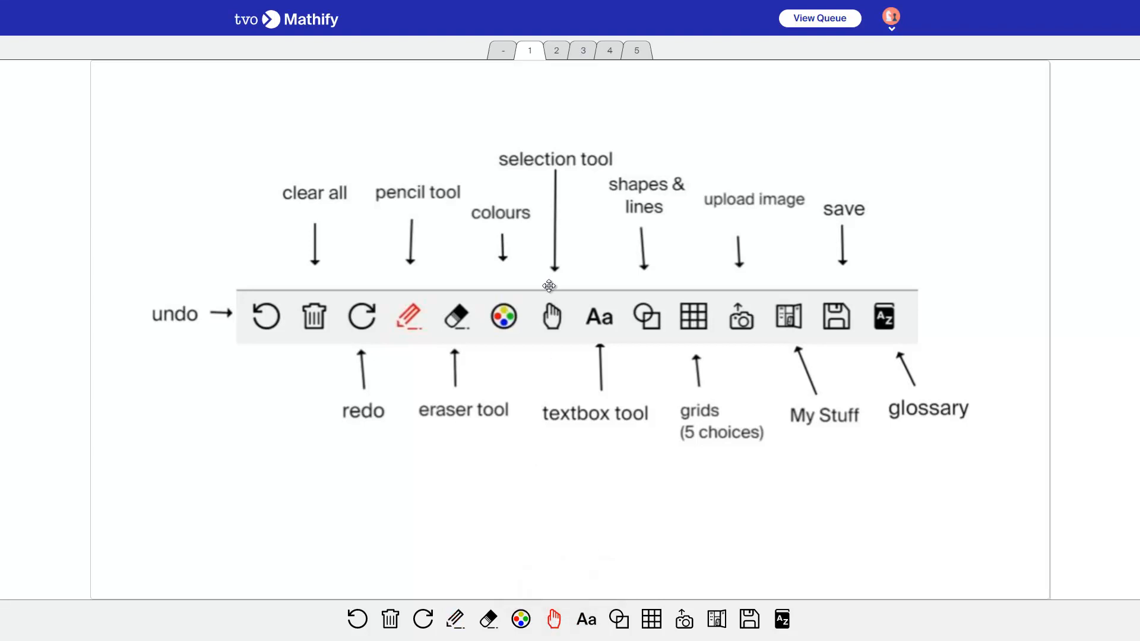
pyautogui.moveTo(255, 242)
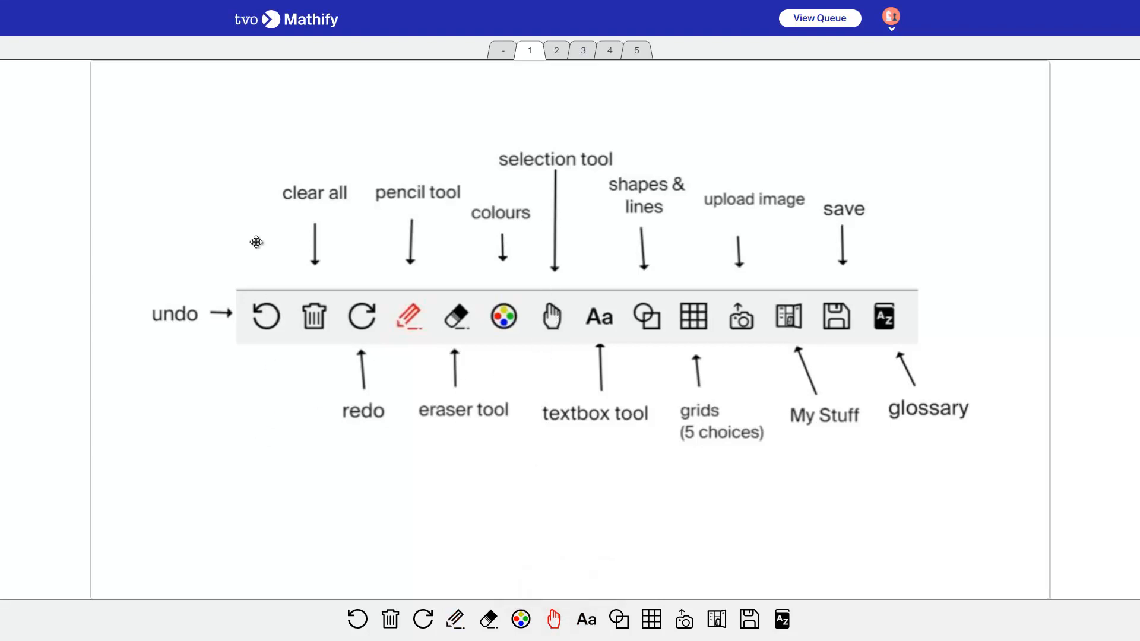
pyautogui.moveTo(325, 192)
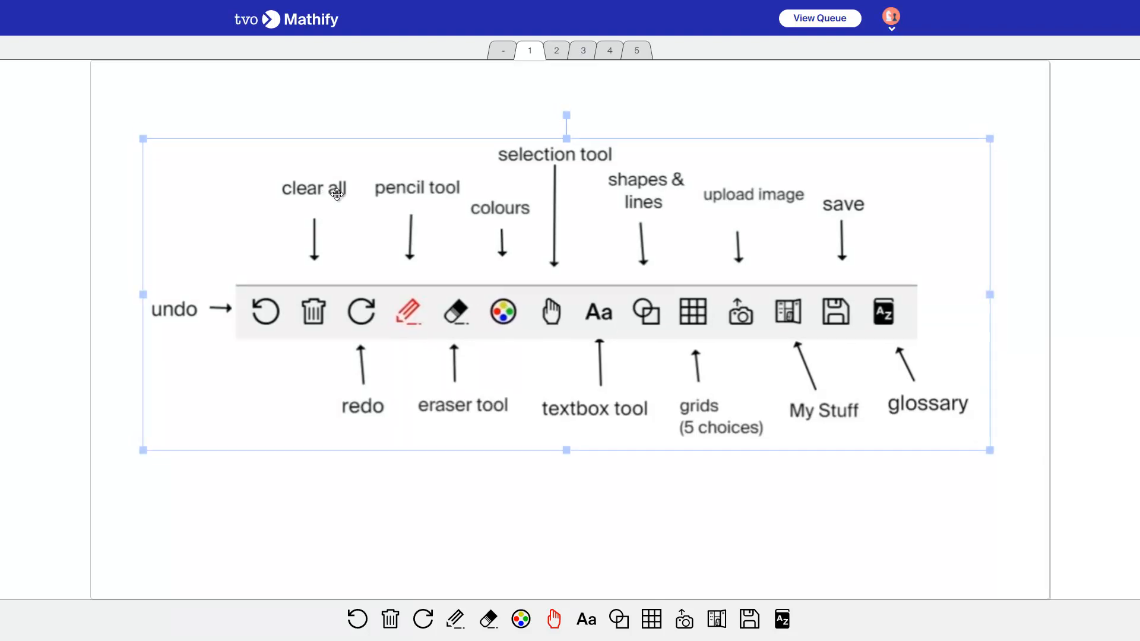
pyautogui.moveTo(578, 505)
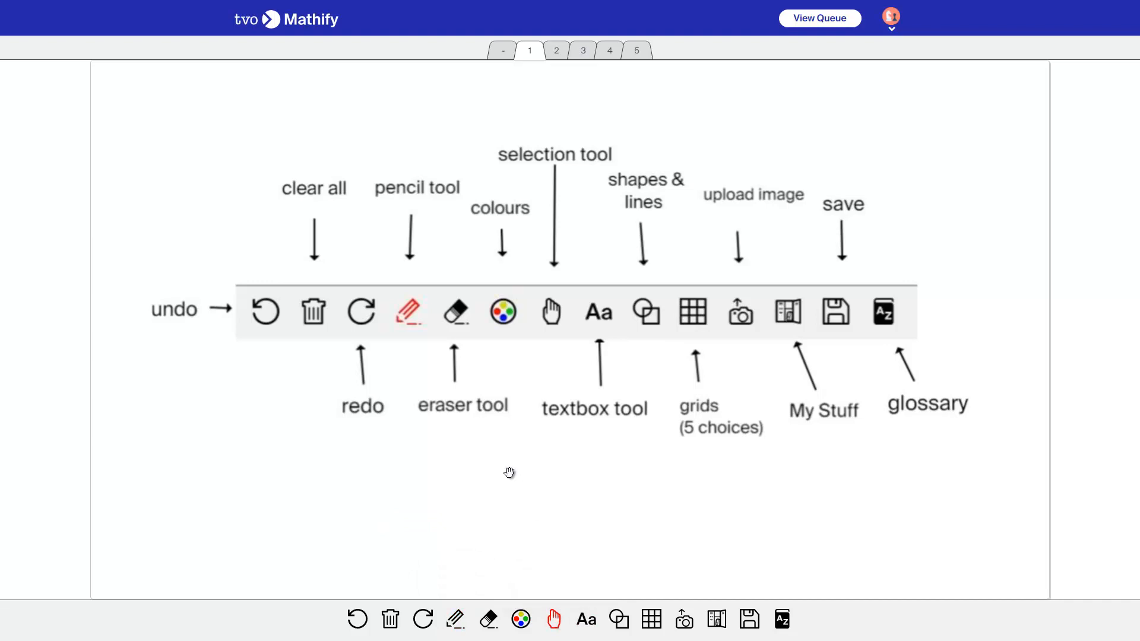
pyautogui.moveTo(621, 357)
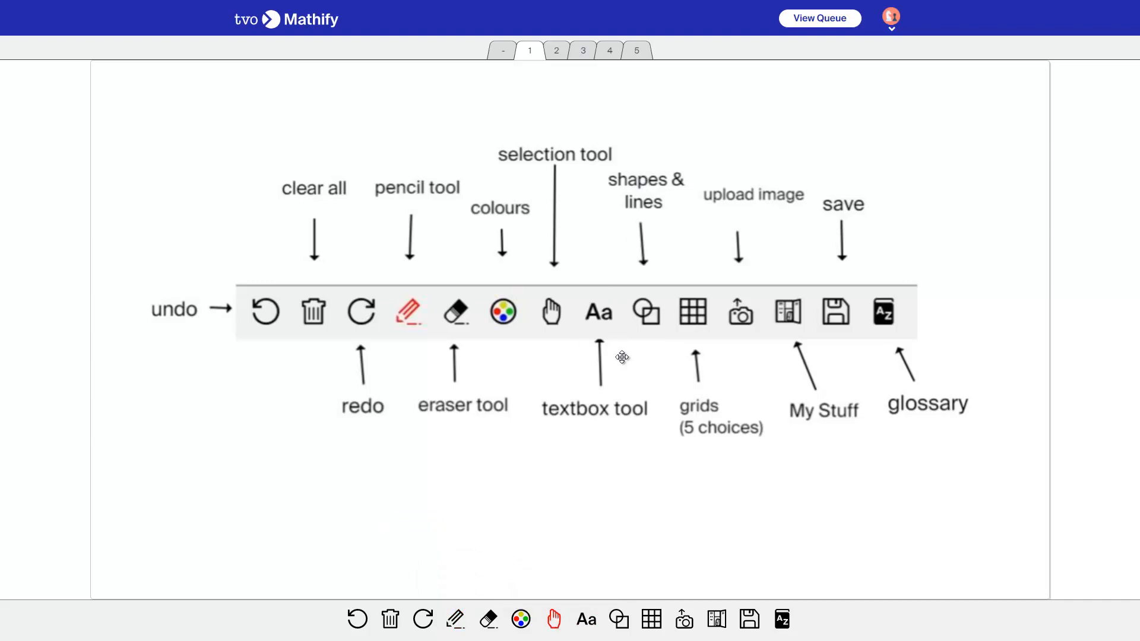
pyautogui.click(619, 619)
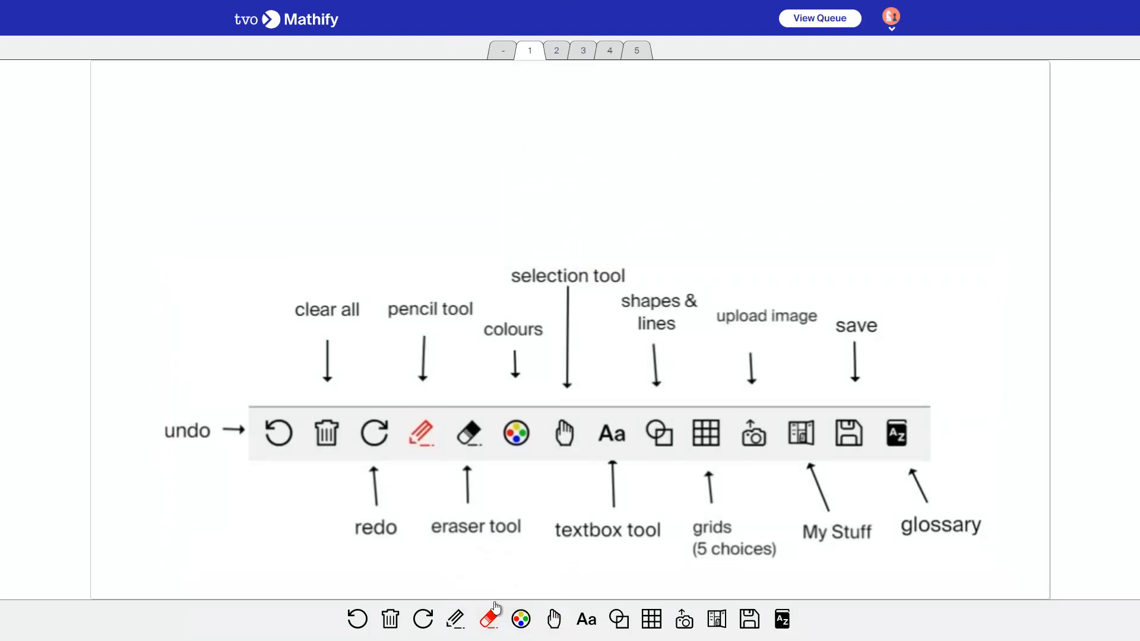
pyautogui.moveTo(714, 440)
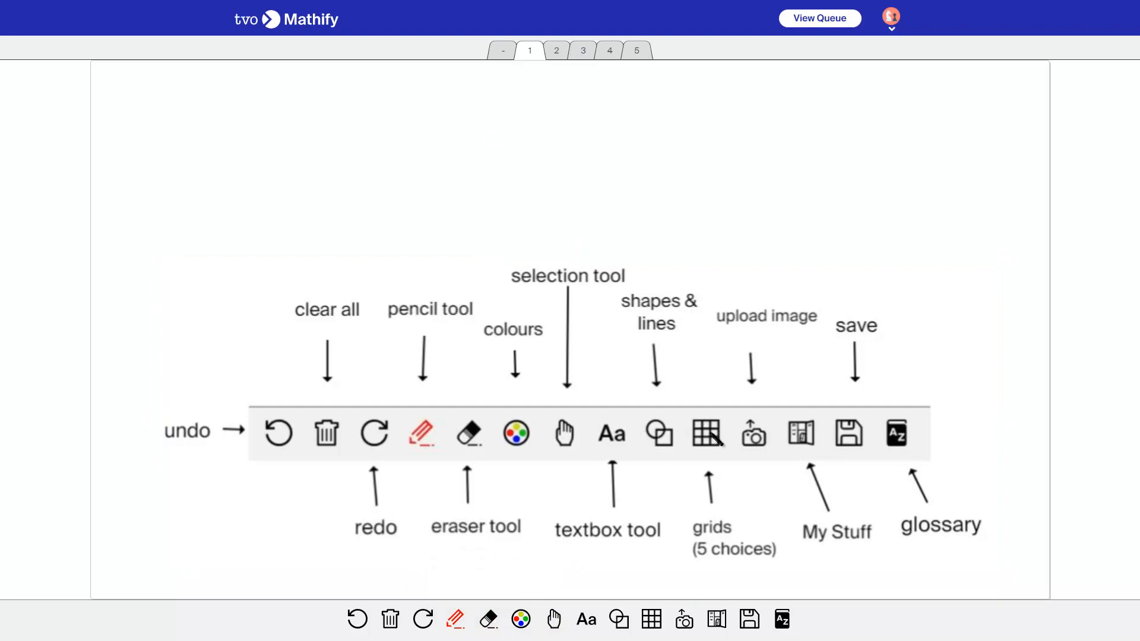
pyautogui.click(651, 620)
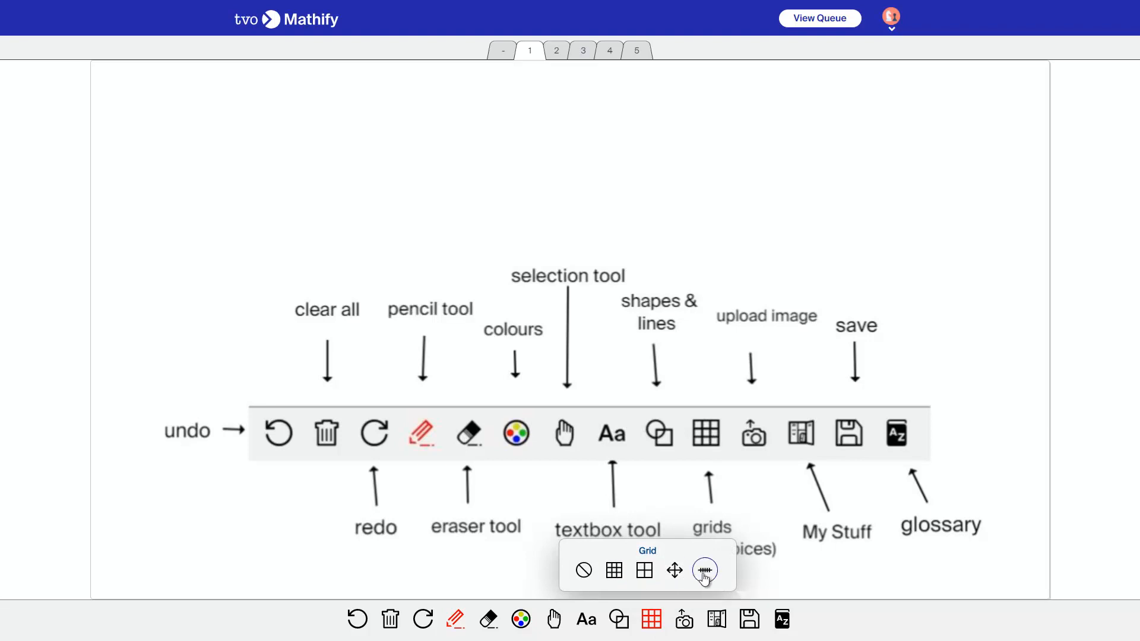
pyautogui.click(613, 570)
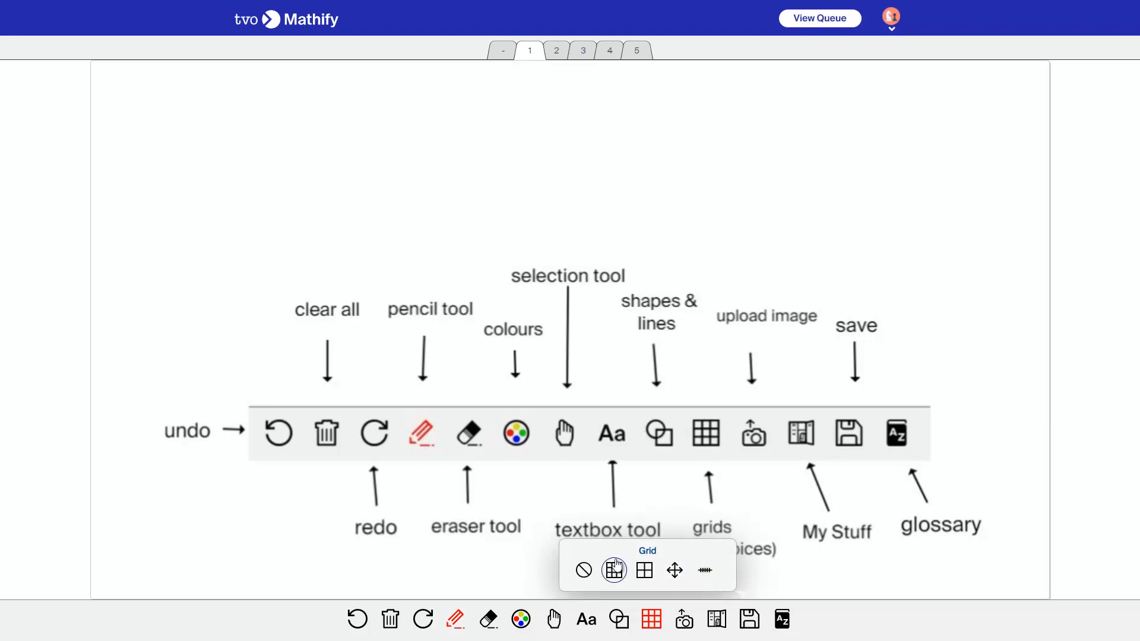
pyautogui.click(644, 570)
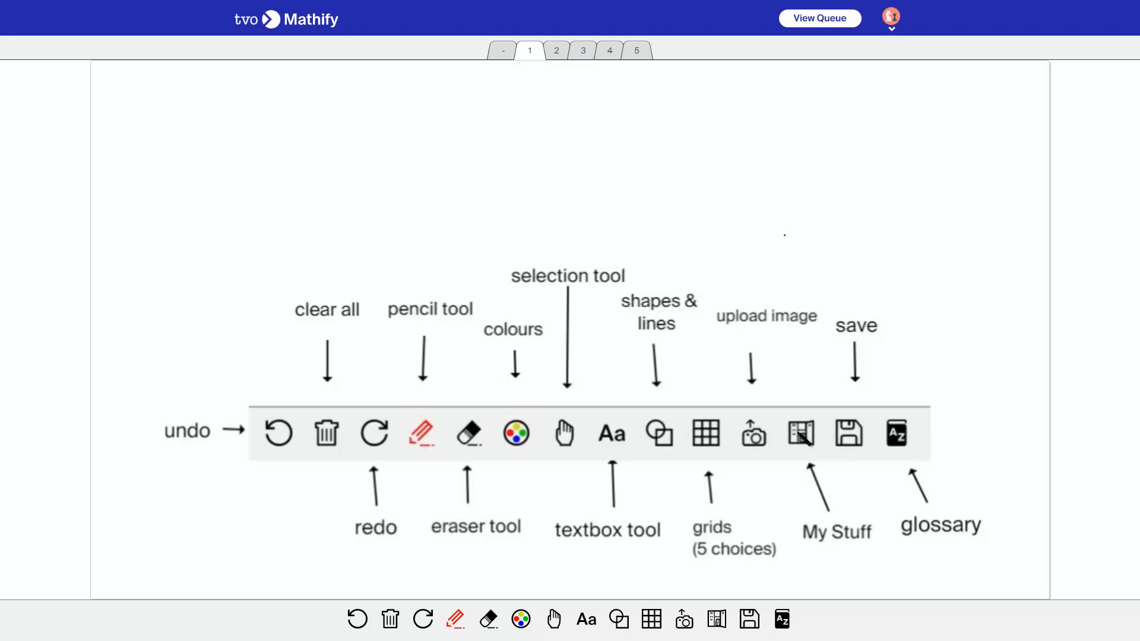
# - Browse the saved whiteboards in My Stuff, then list glossary terms starting with S
pyautogui.click(716, 620)
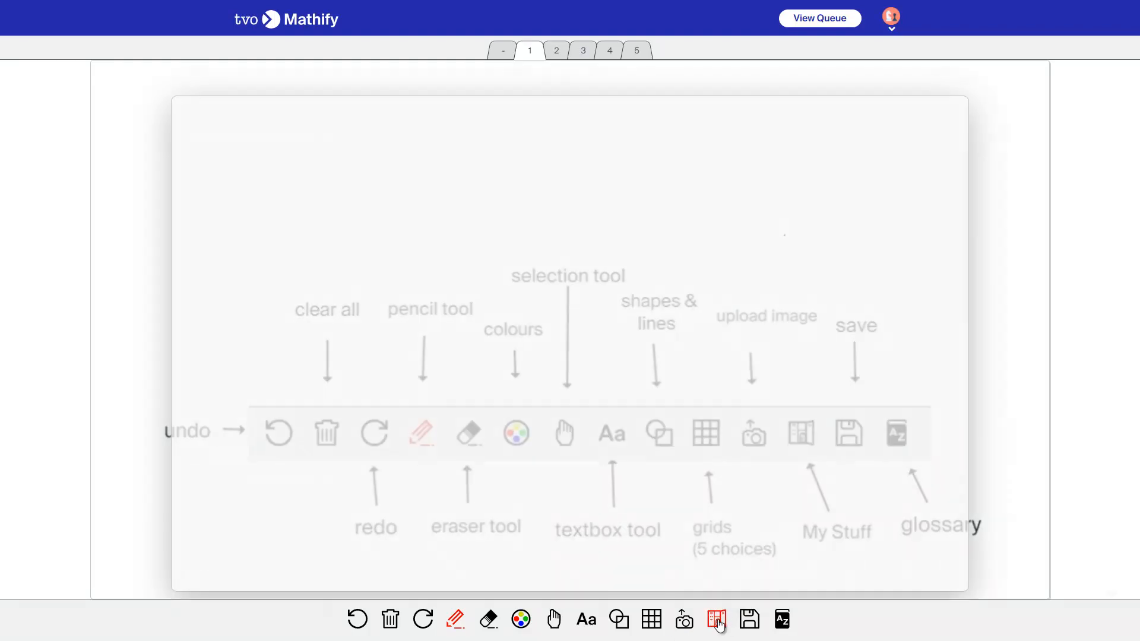
pyautogui.click(716, 619)
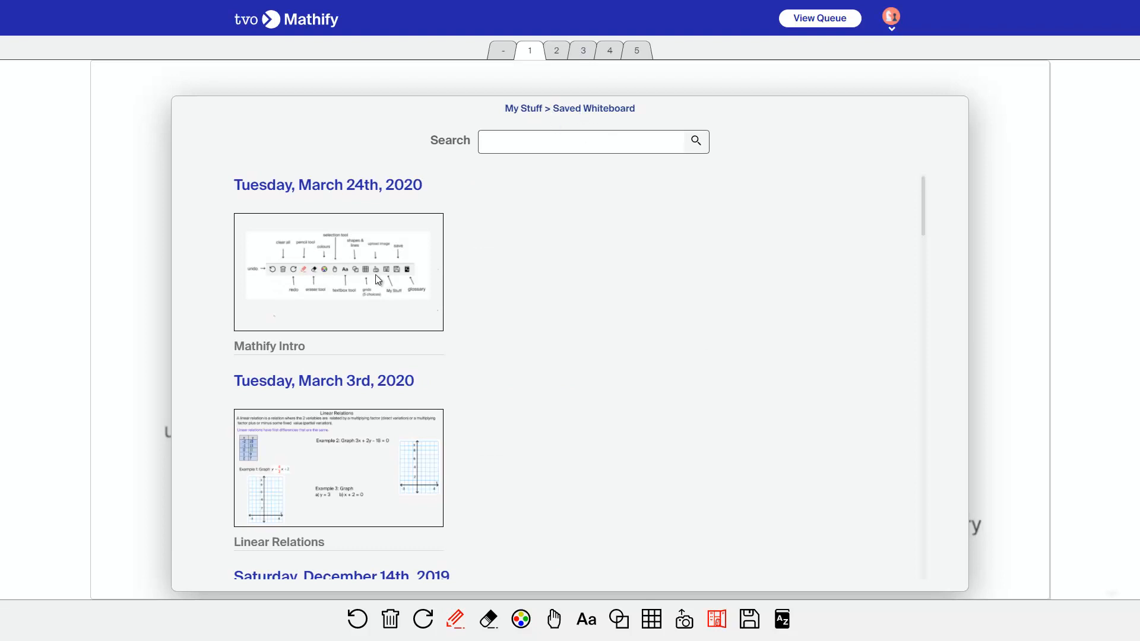
pyautogui.click(338, 279)
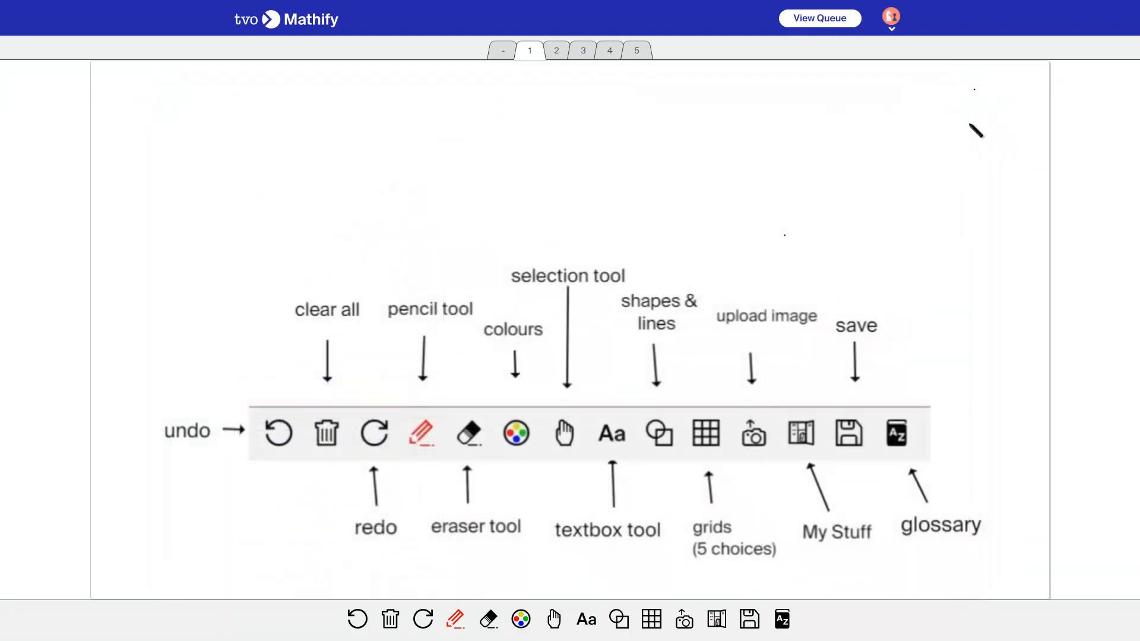
pyautogui.moveTo(849, 441)
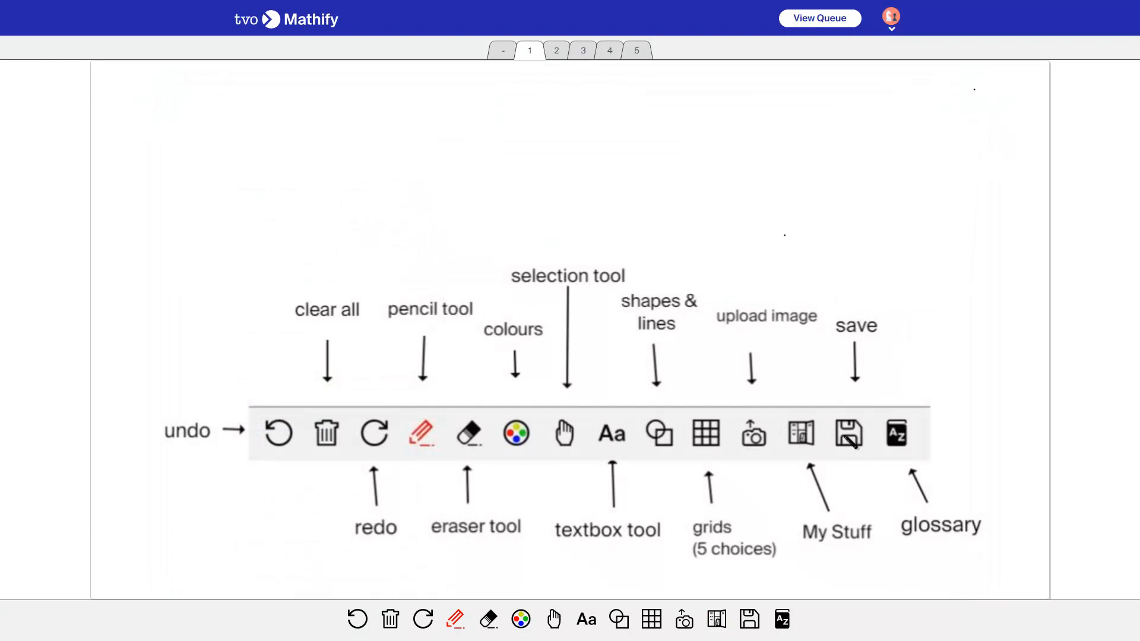
pyautogui.moveTo(900, 434)
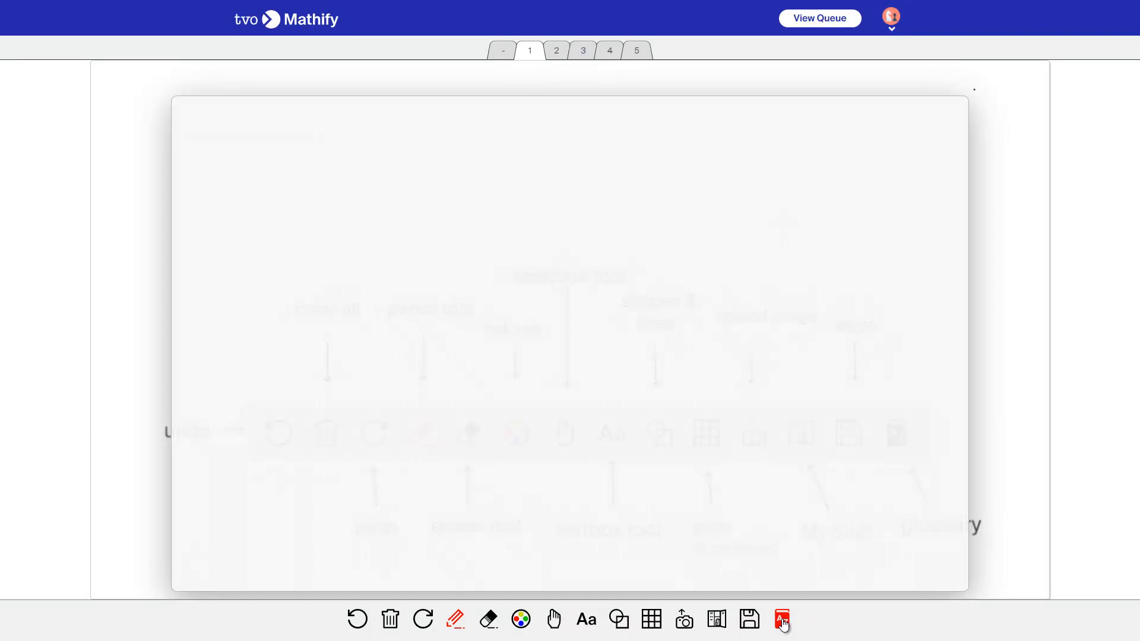
pyautogui.click(781, 620)
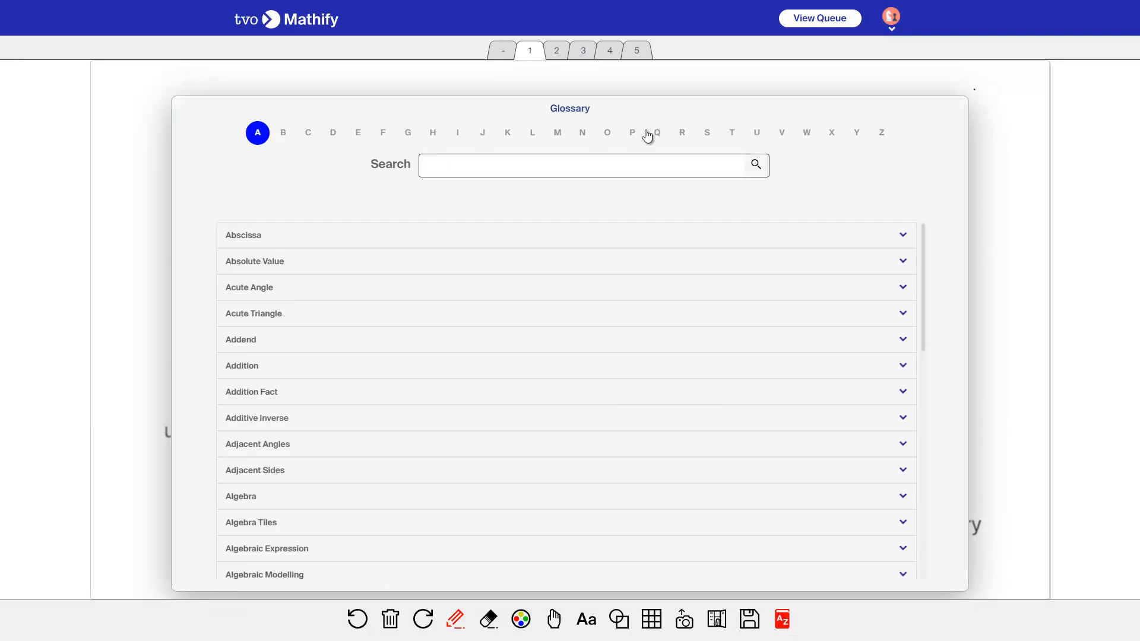
pyautogui.moveTo(708, 139)
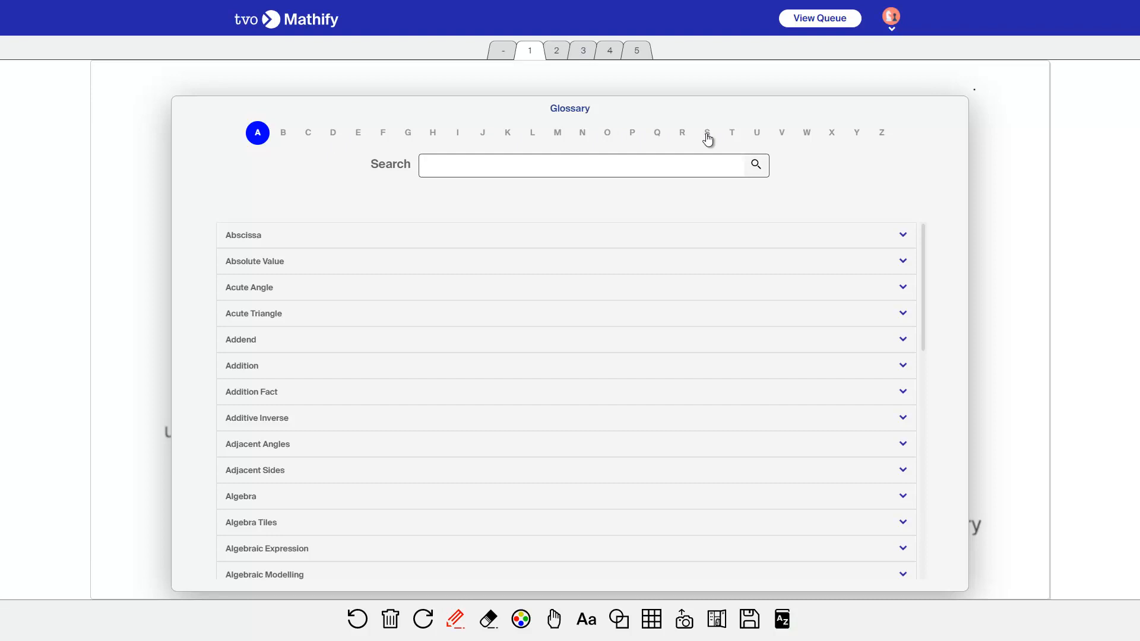
pyautogui.click(707, 132)
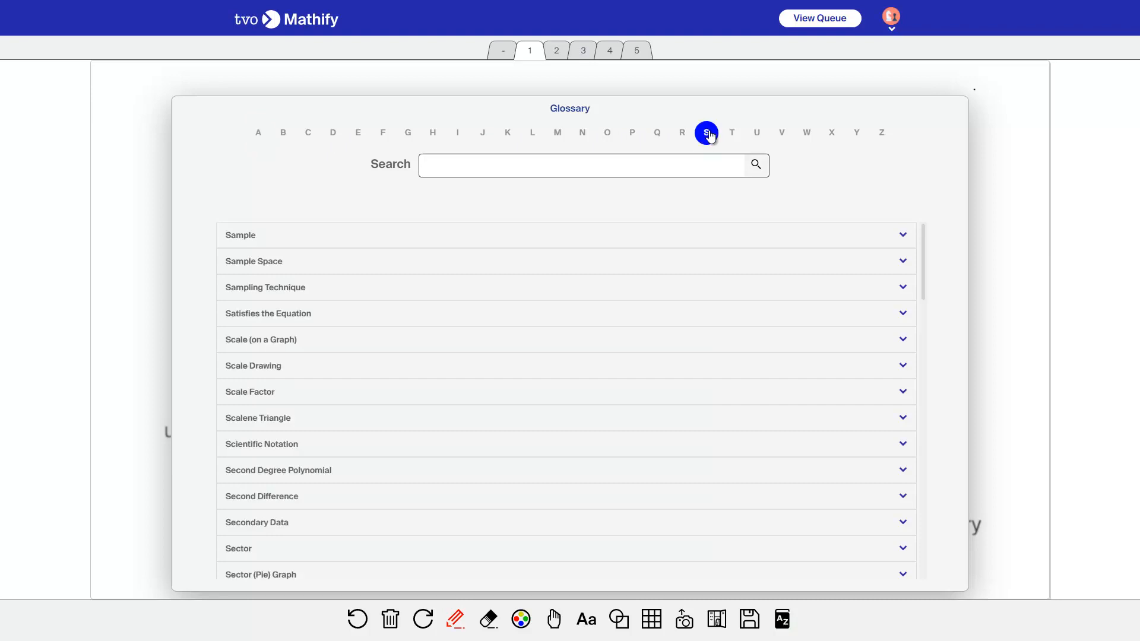
pyautogui.moveTo(1010, 97)
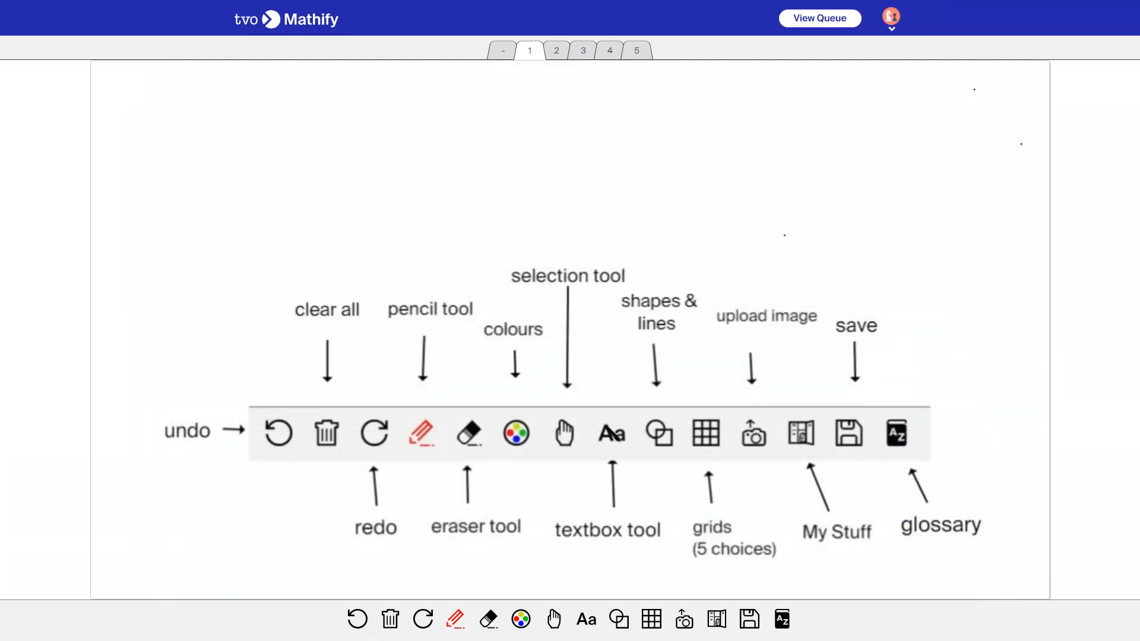
pyautogui.moveTo(556, 51)
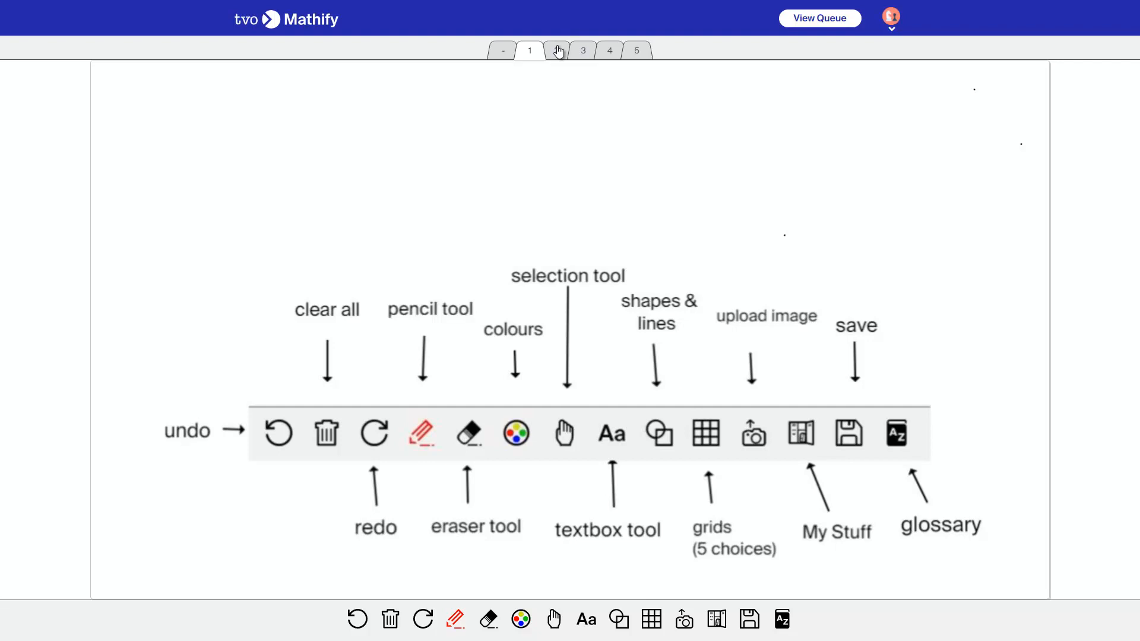
# - Show whiteboard page 2 on audio preferences, then page 3 on choosing a tutor
pyautogui.click(556, 50)
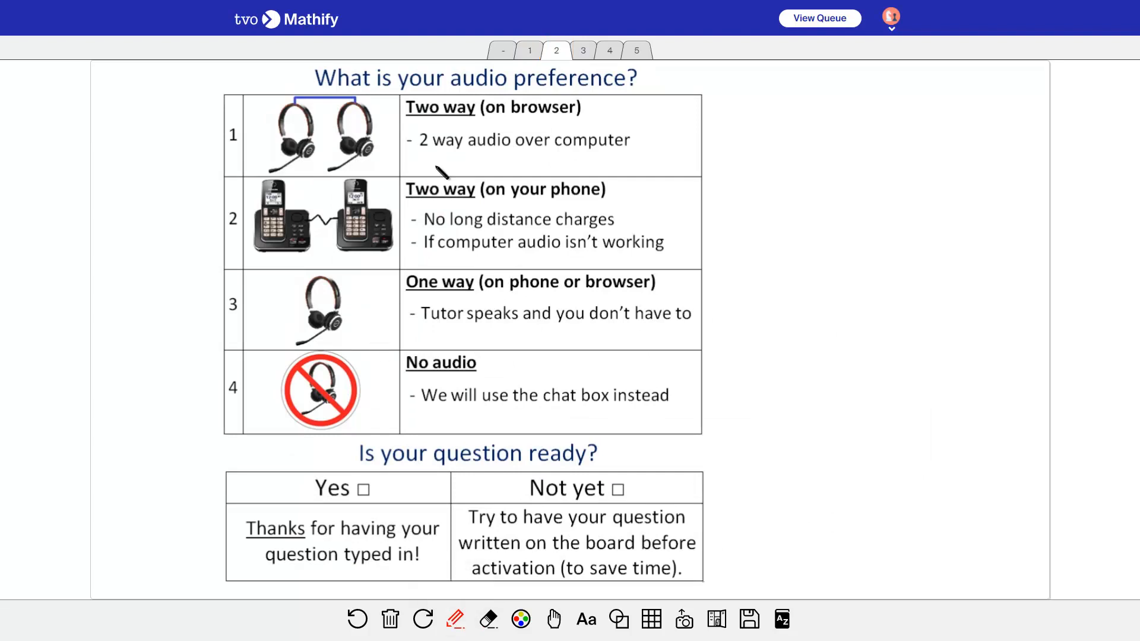
pyautogui.moveTo(556, 122)
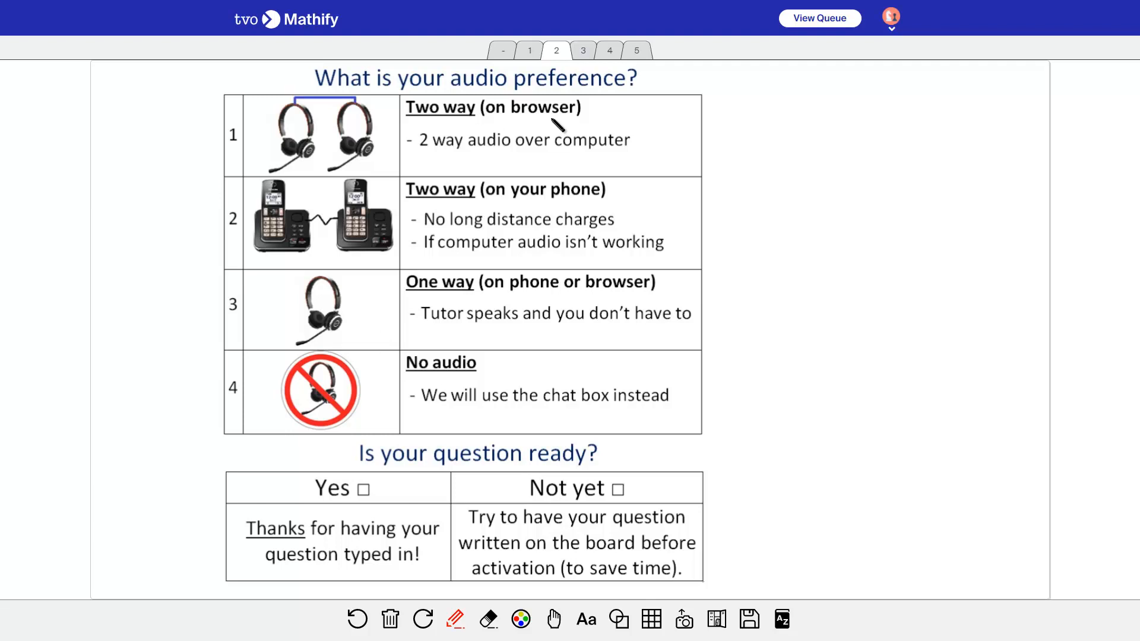
pyautogui.moveTo(508, 228)
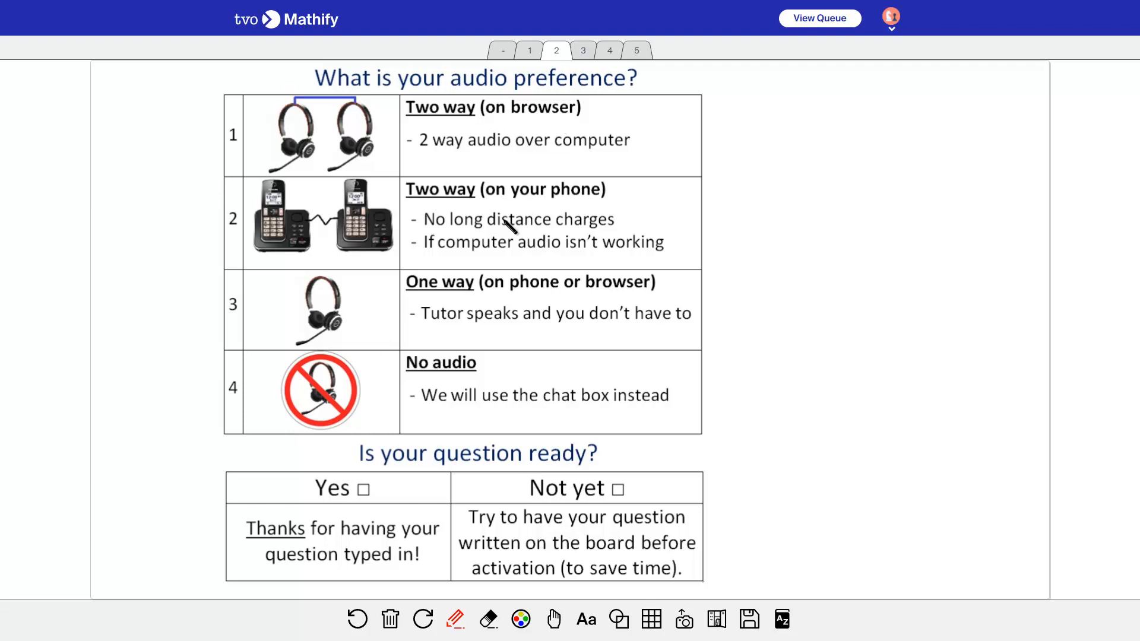
pyautogui.moveTo(492, 235)
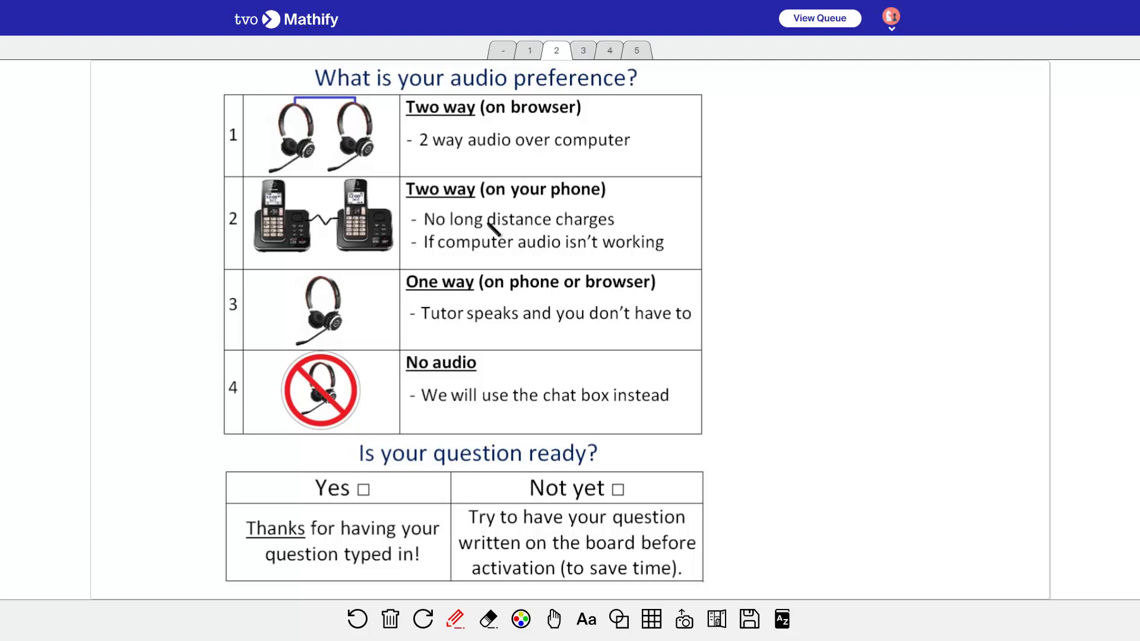
pyautogui.moveTo(463, 250)
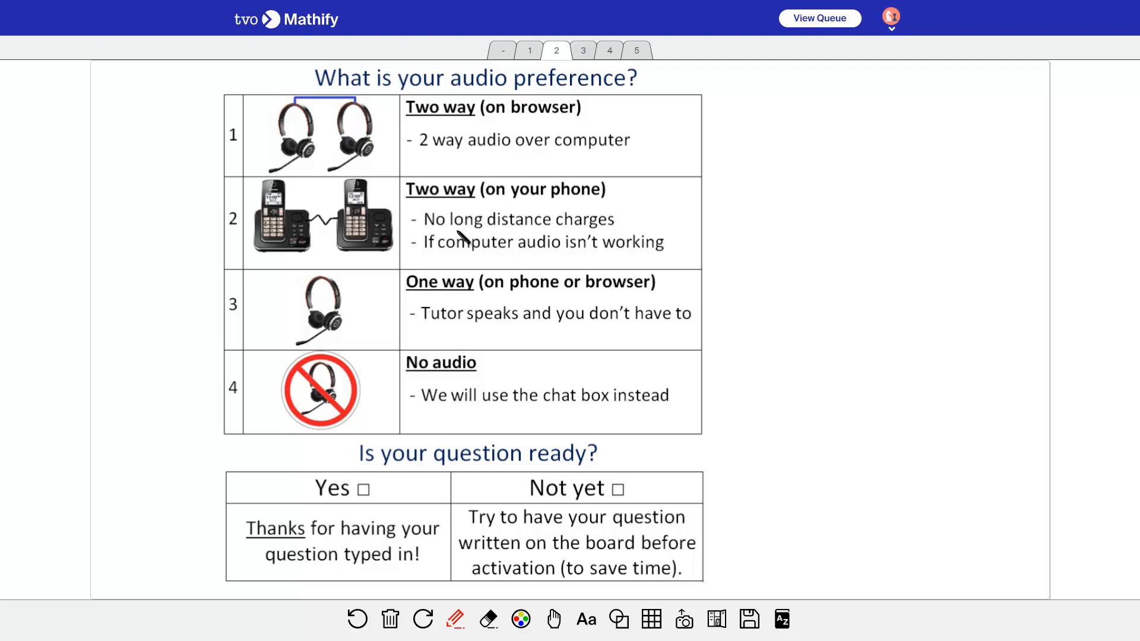
pyautogui.moveTo(608, 236)
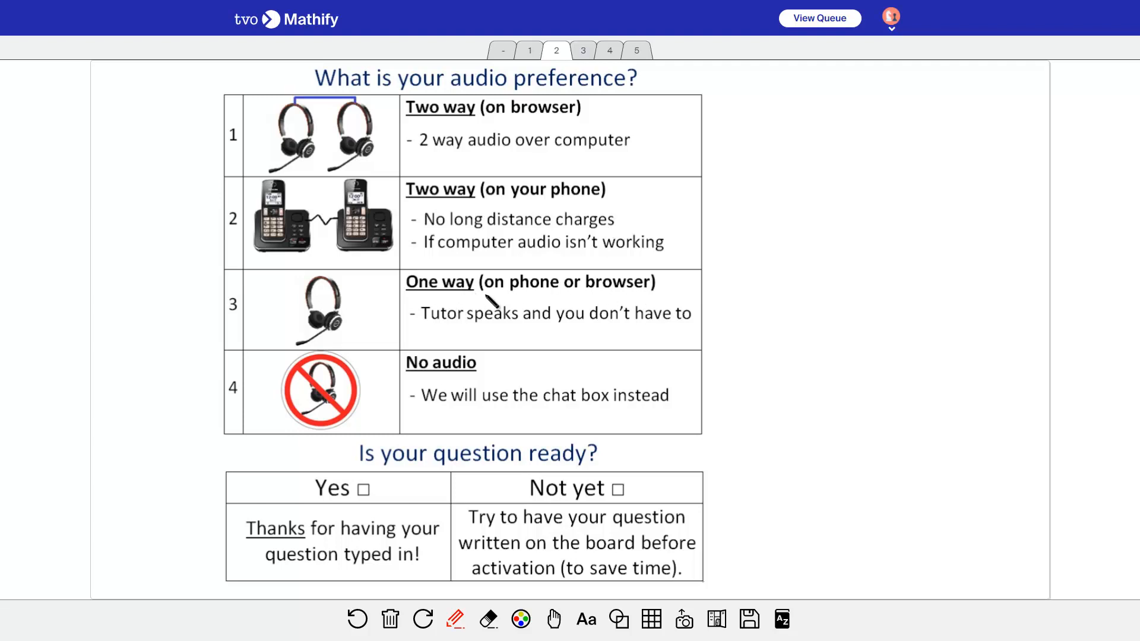
pyautogui.moveTo(490, 336)
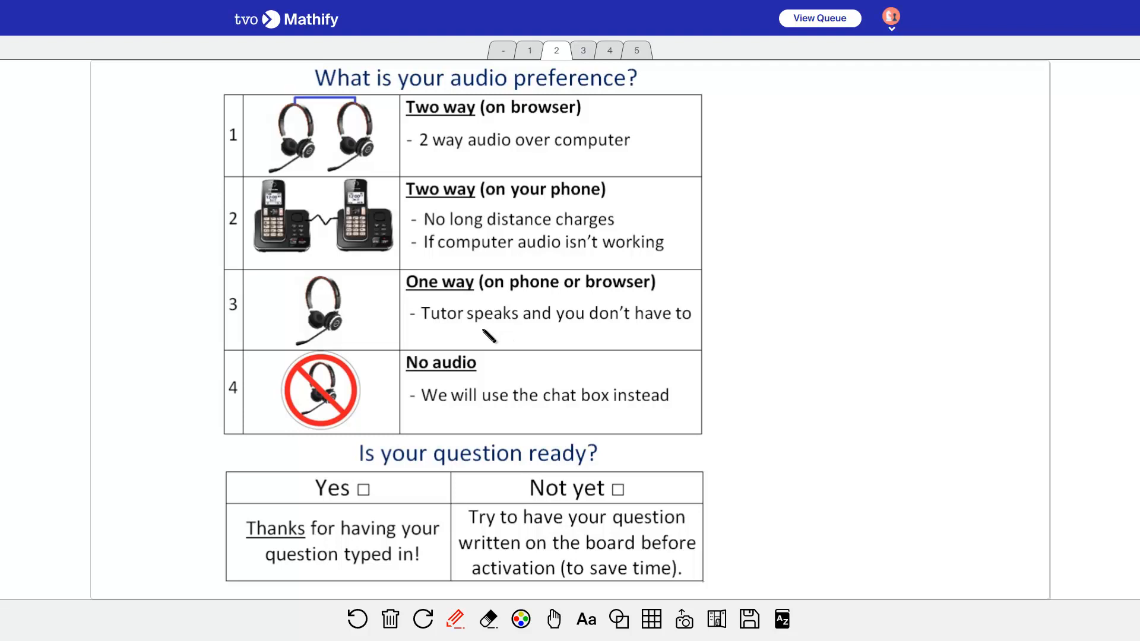
pyautogui.moveTo(691, 336)
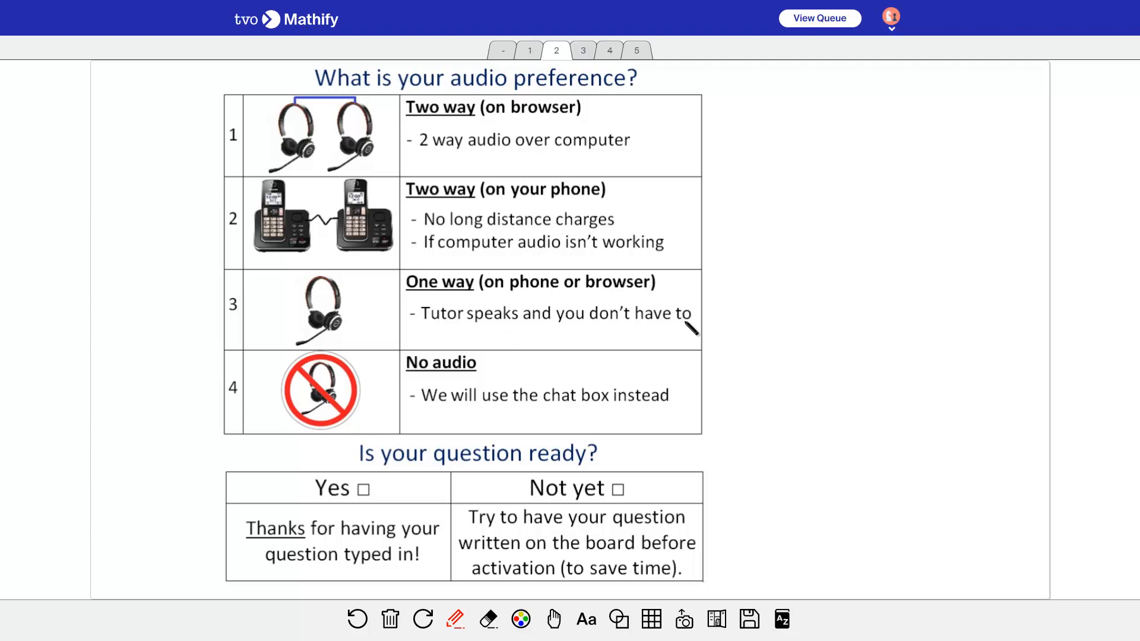
pyautogui.moveTo(644, 338)
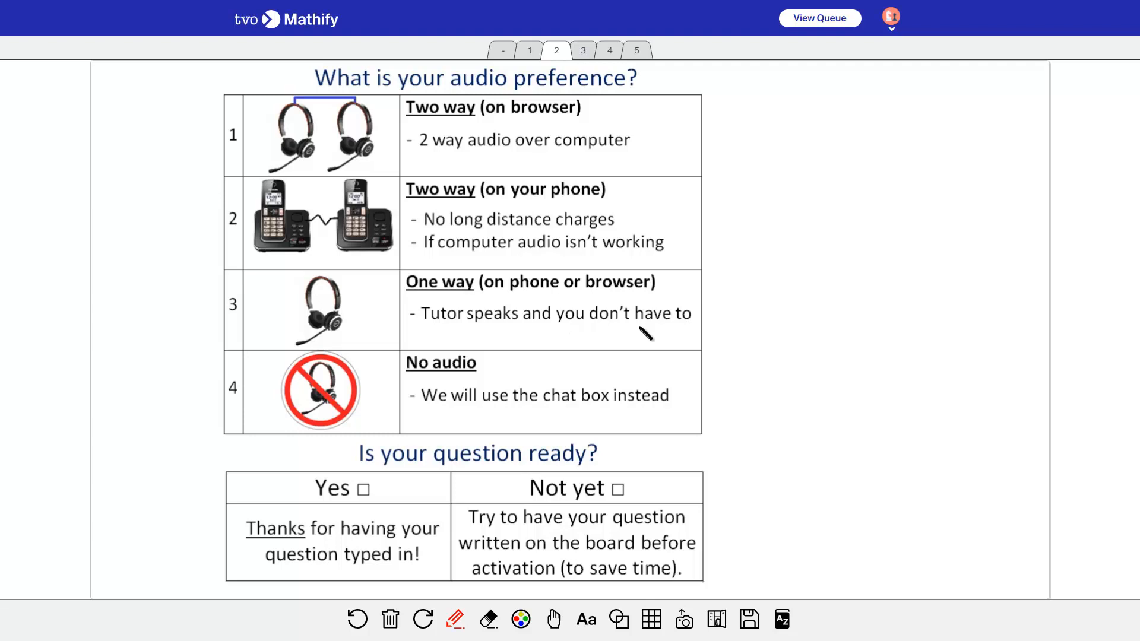
pyautogui.moveTo(507, 337)
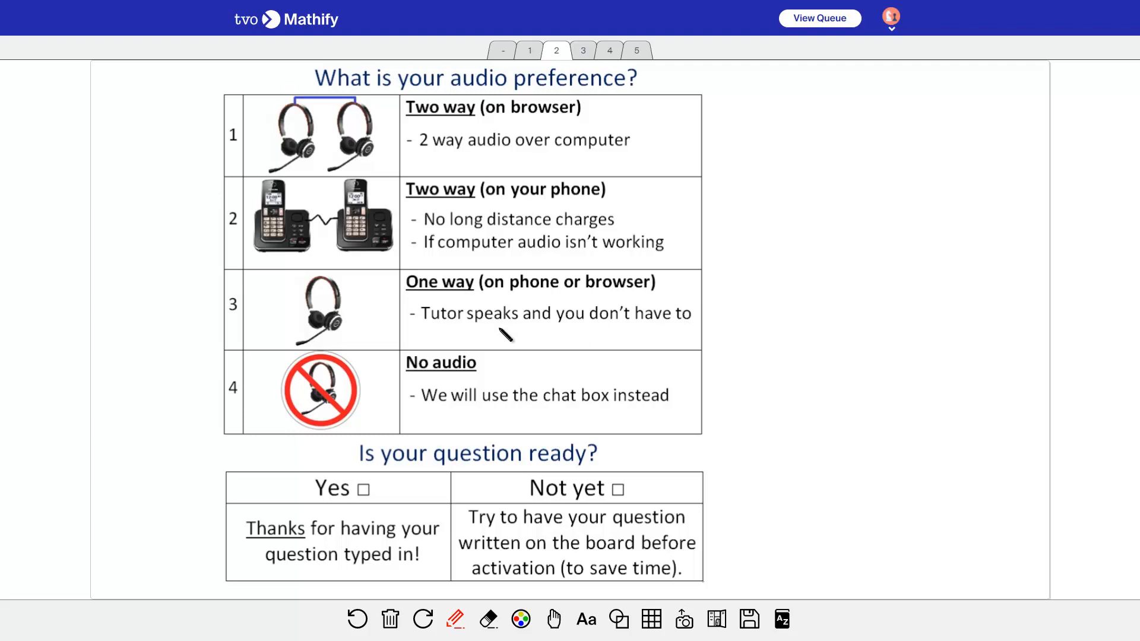
pyautogui.moveTo(556, 418)
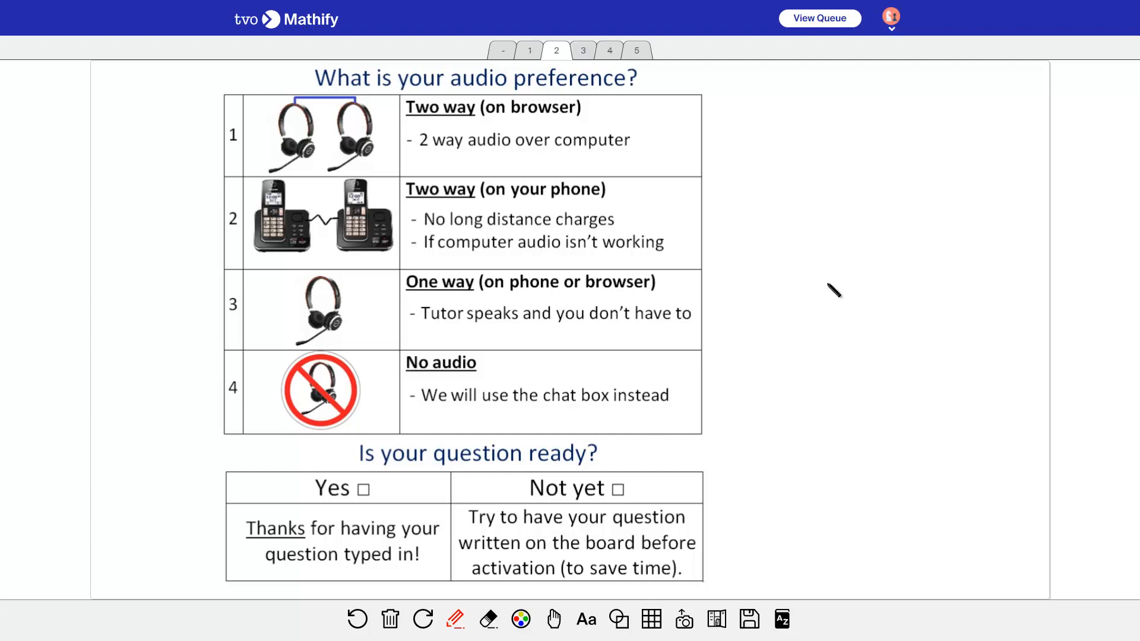
pyautogui.moveTo(1133, 118)
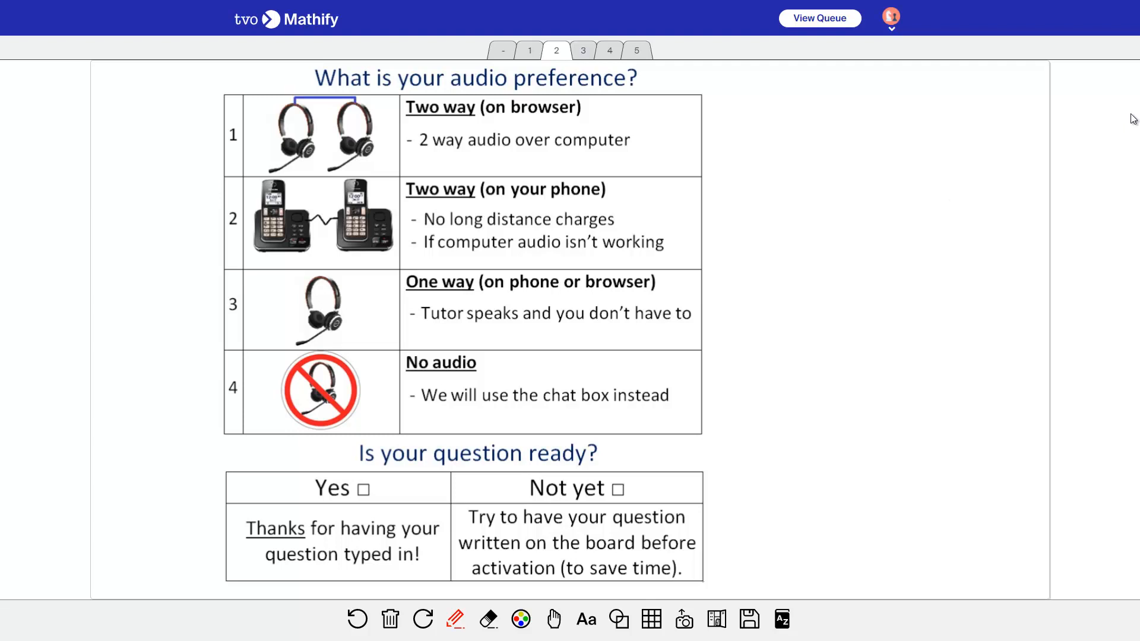
pyautogui.moveTo(609, 518)
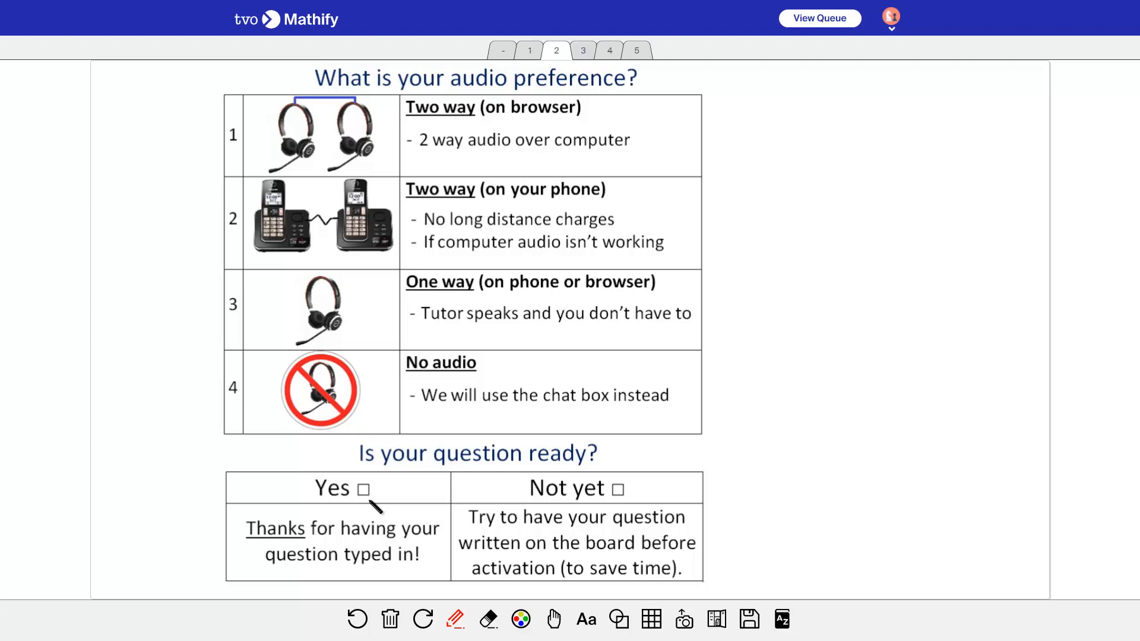
pyautogui.moveTo(544, 184)
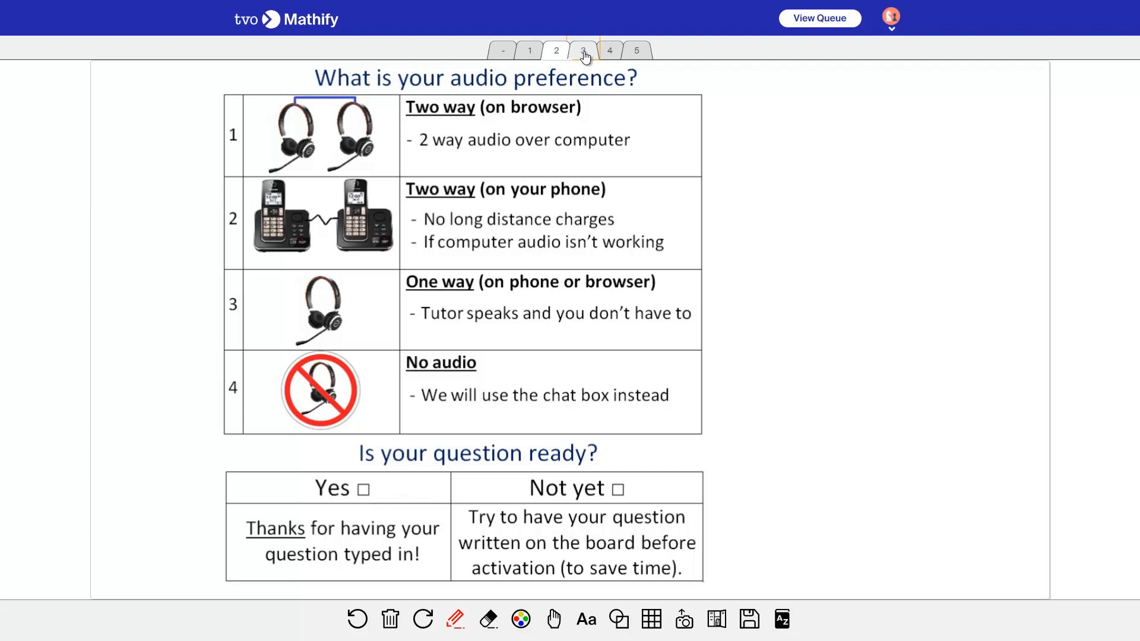
pyautogui.click(583, 50)
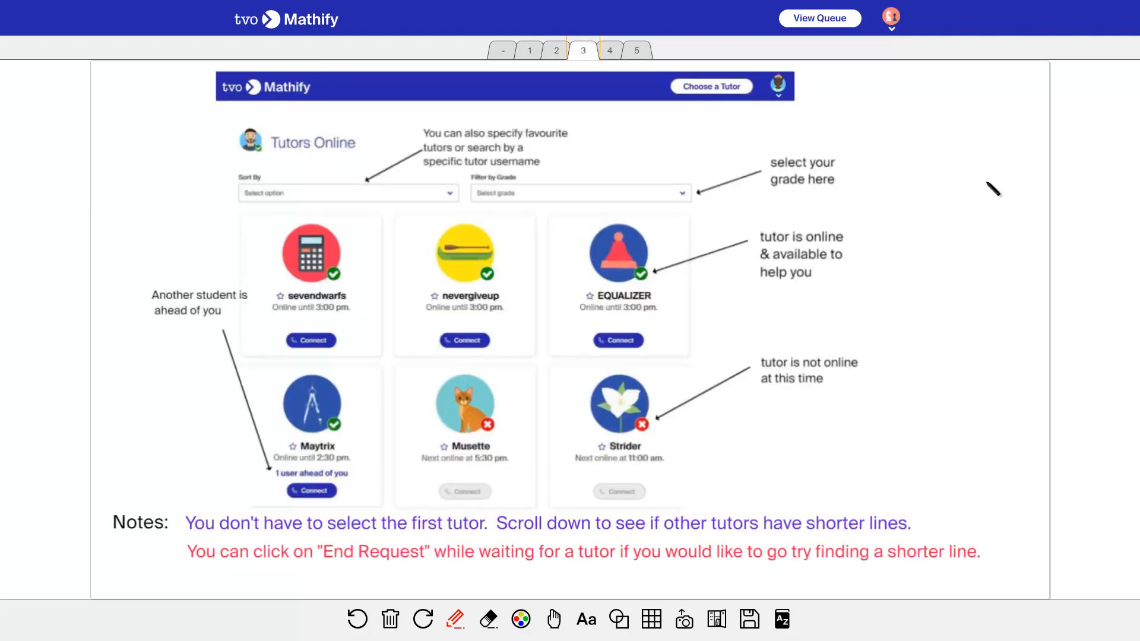
pyautogui.moveTo(909, 271)
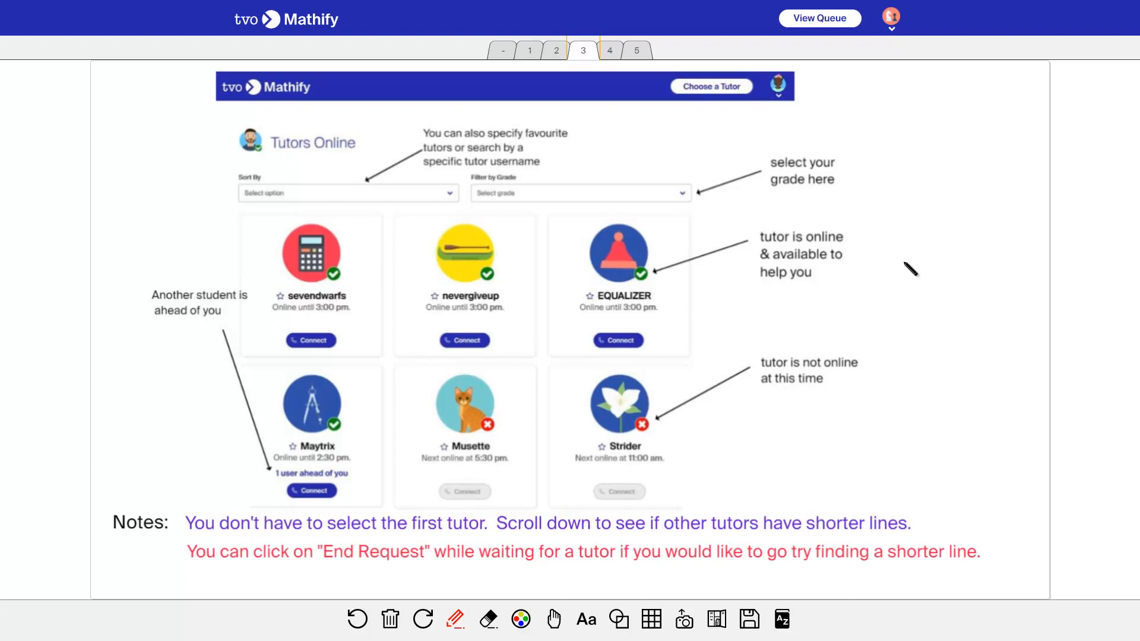
pyautogui.moveTo(936, 229)
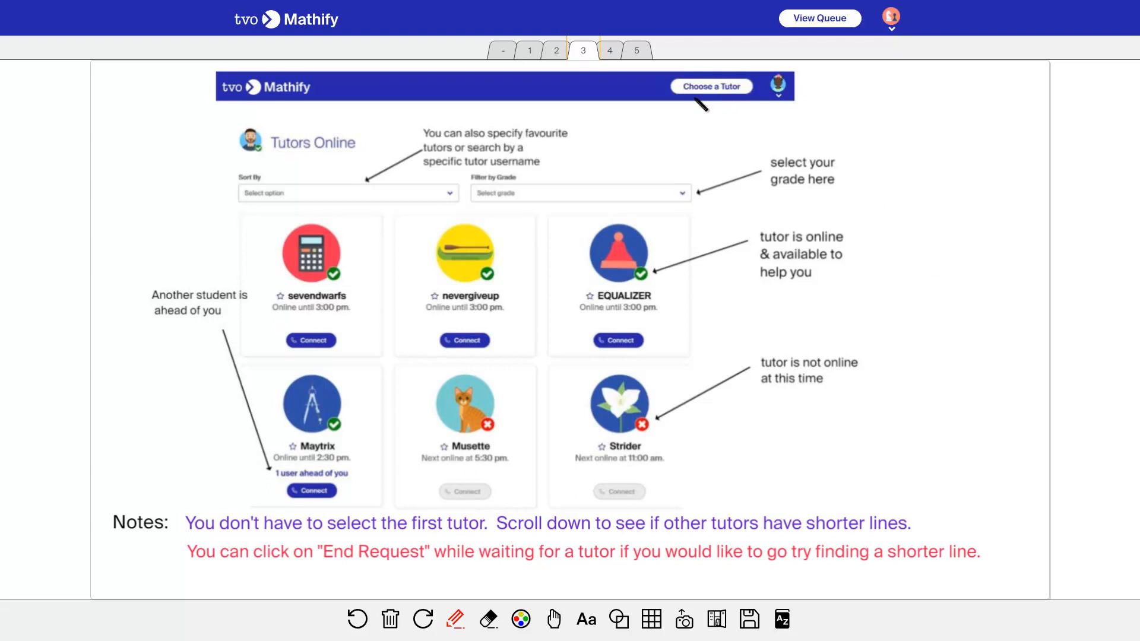
pyautogui.moveTo(683, 12)
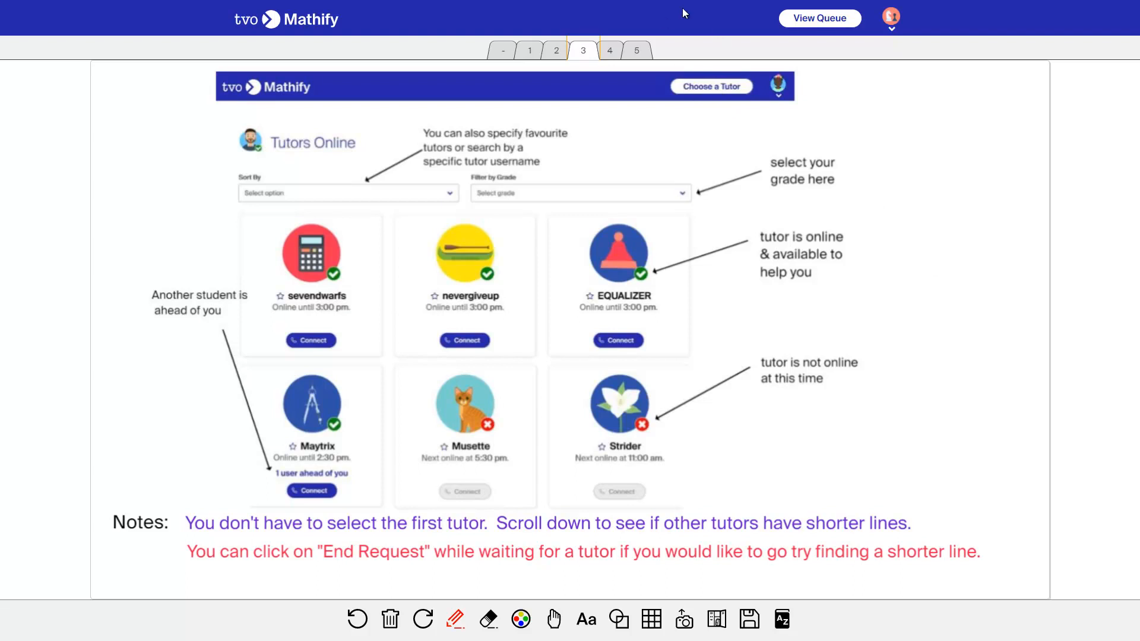
pyautogui.moveTo(872, 120)
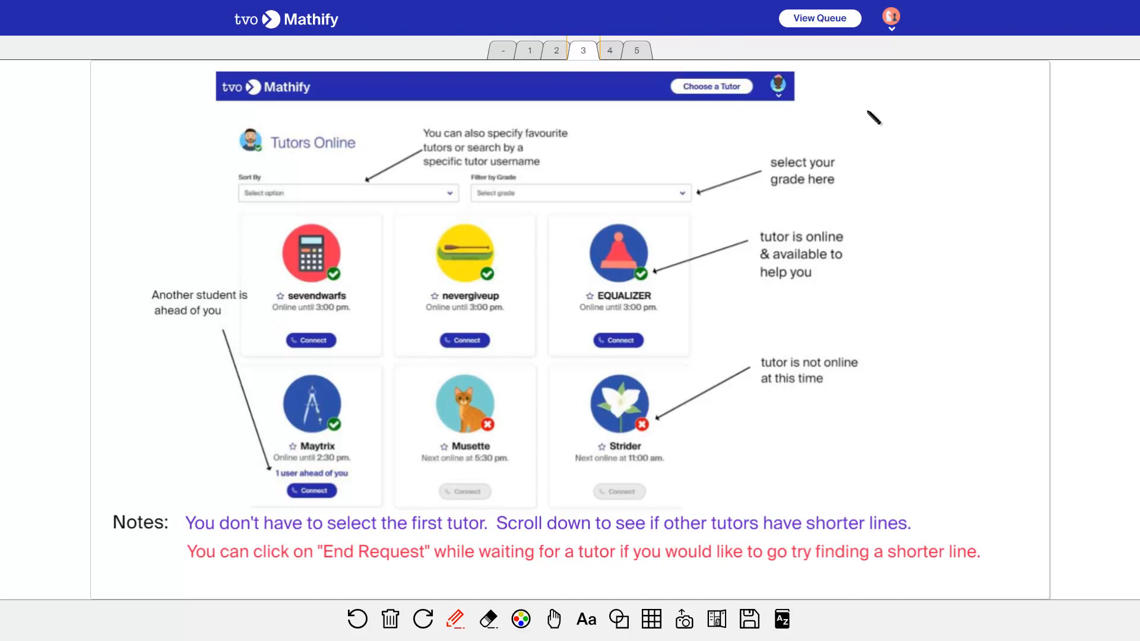
pyautogui.moveTo(747, 132)
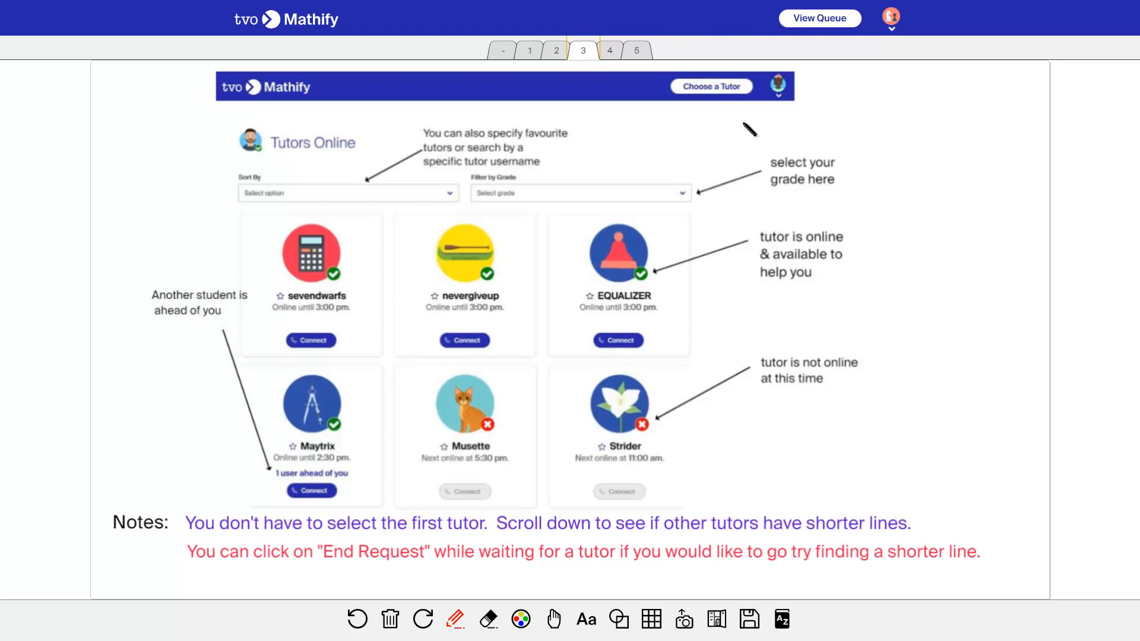
pyautogui.moveTo(290, 206)
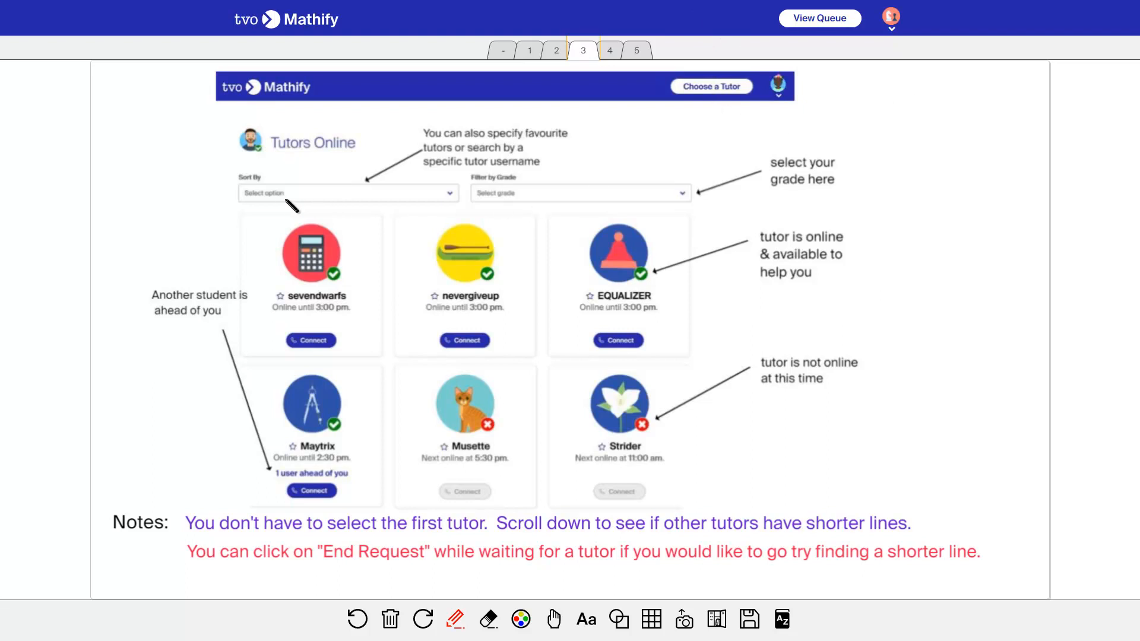
pyautogui.moveTo(308, 203)
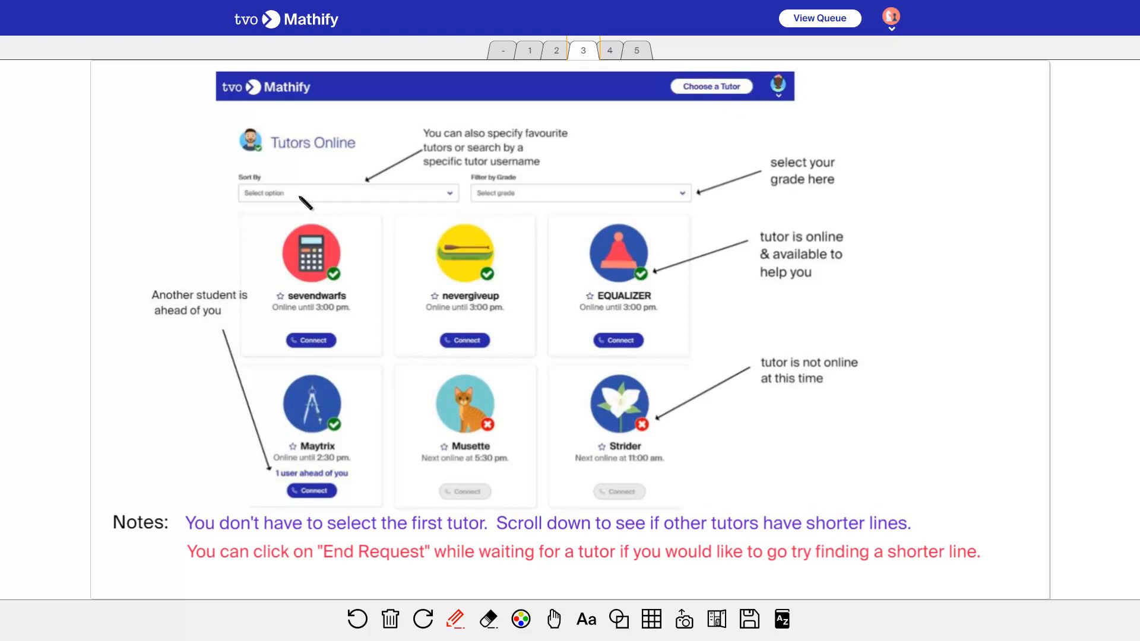
pyautogui.moveTo(687, 201)
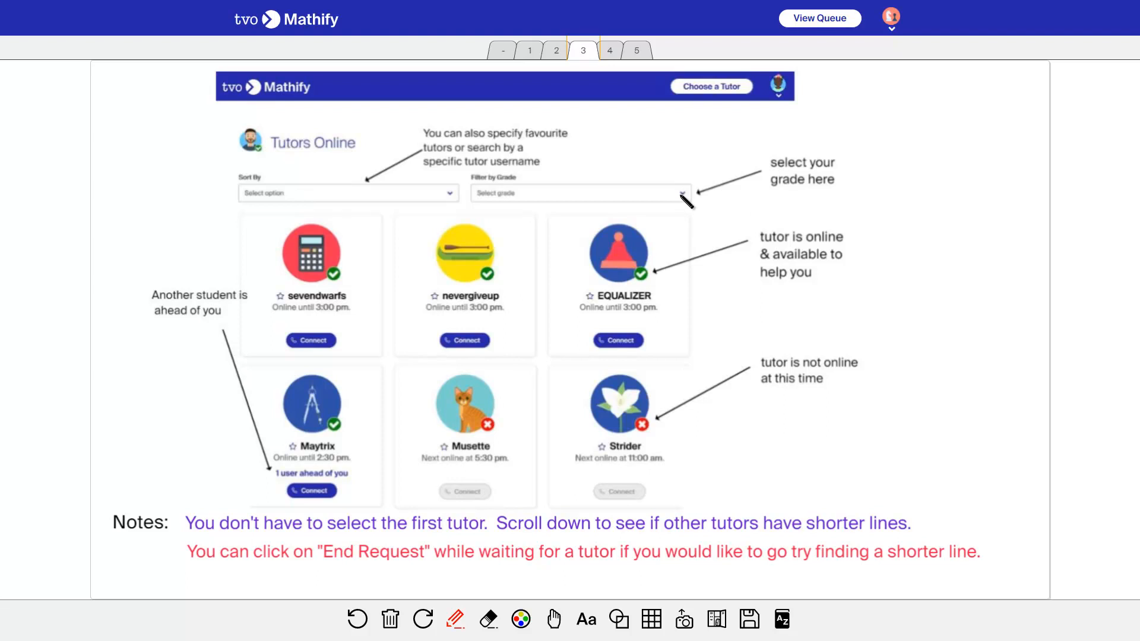
pyautogui.moveTo(487, 323)
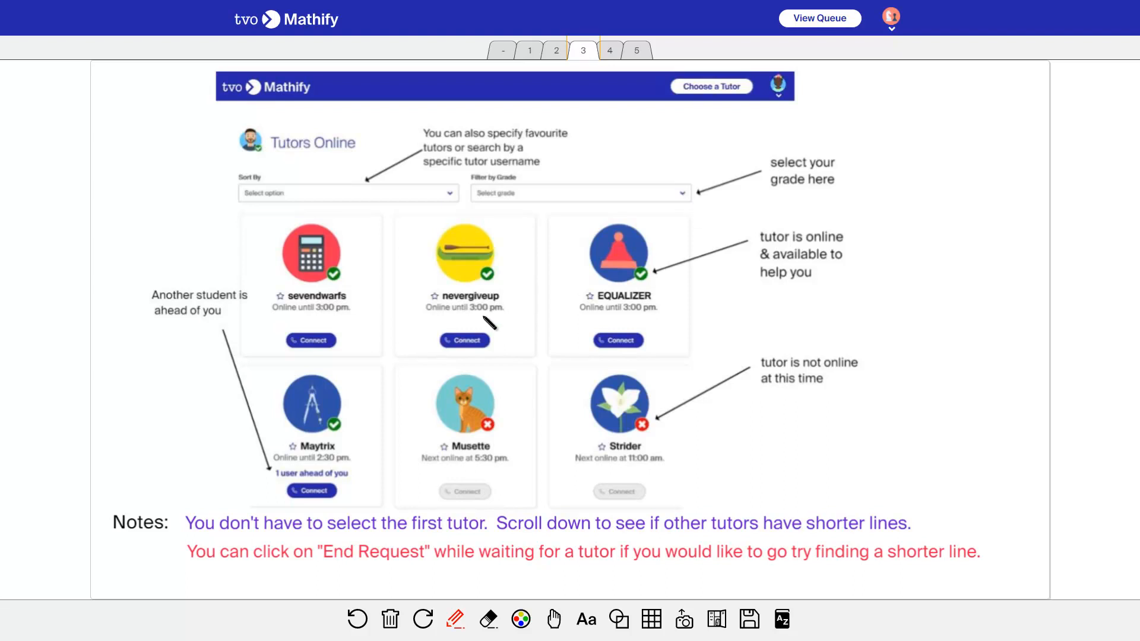
pyautogui.moveTo(334, 344)
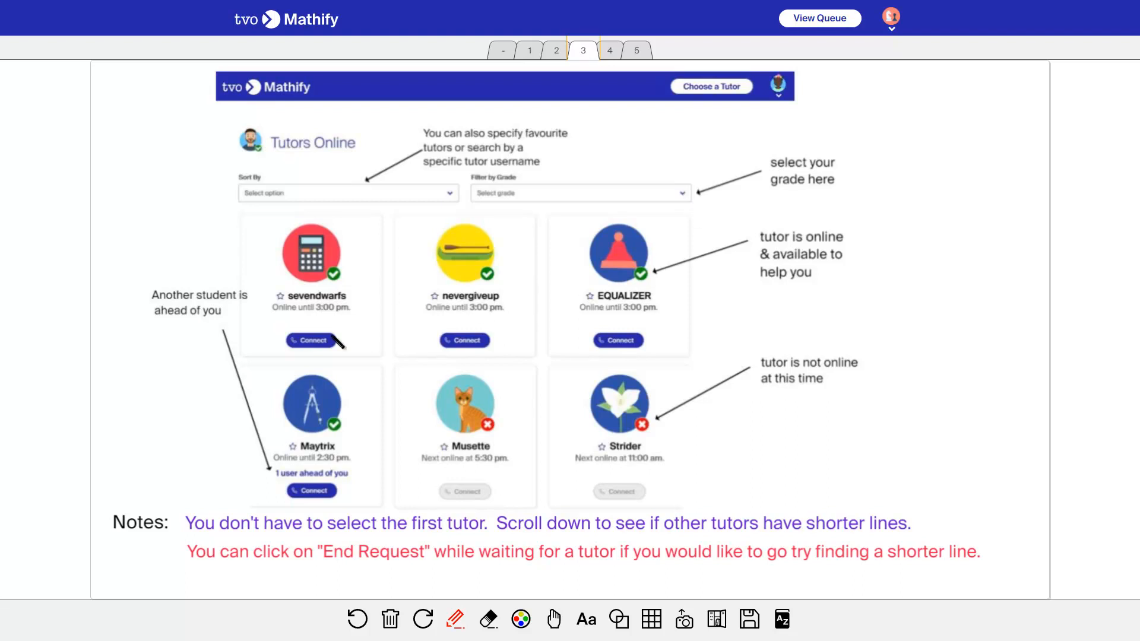
pyautogui.moveTo(327, 500)
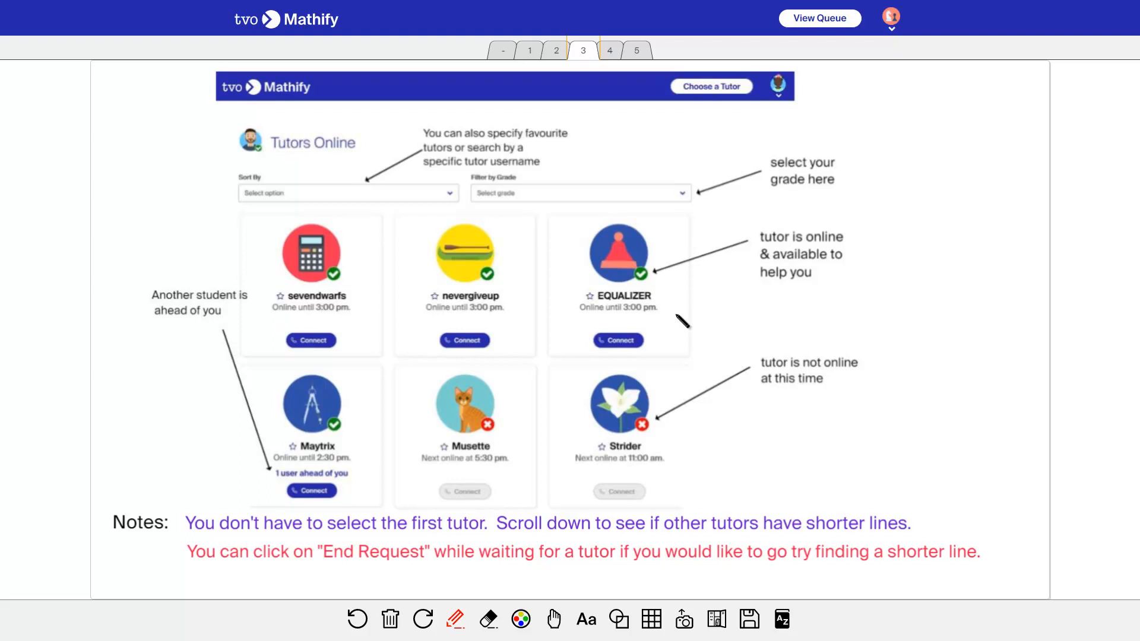
pyautogui.moveTo(645, 278)
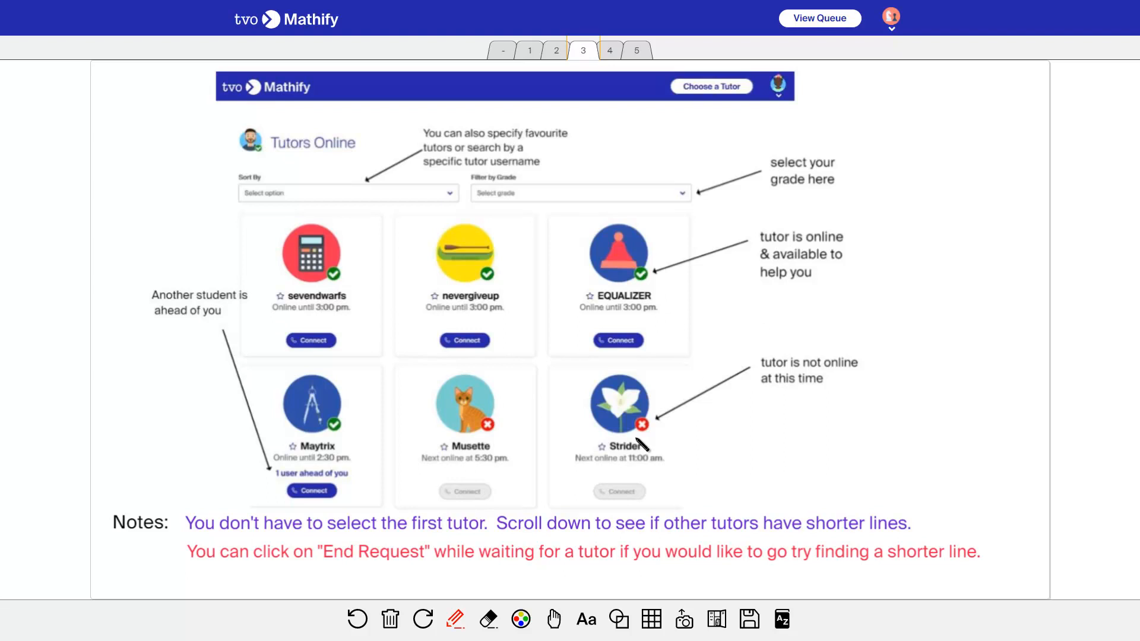
pyautogui.moveTo(607, 476)
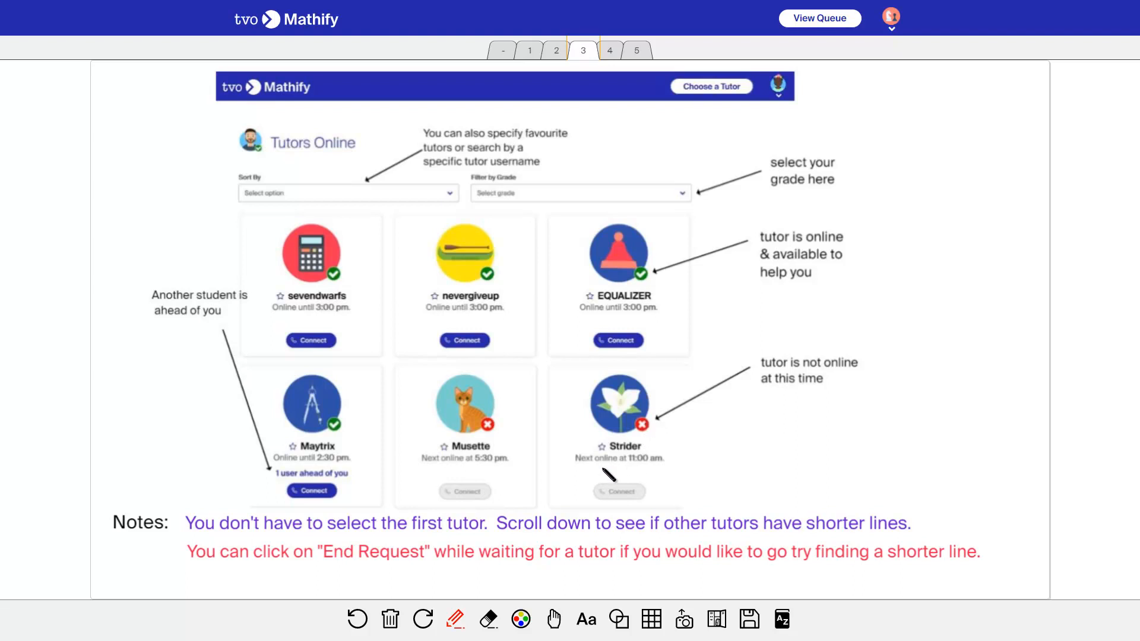
pyautogui.moveTo(388, 518)
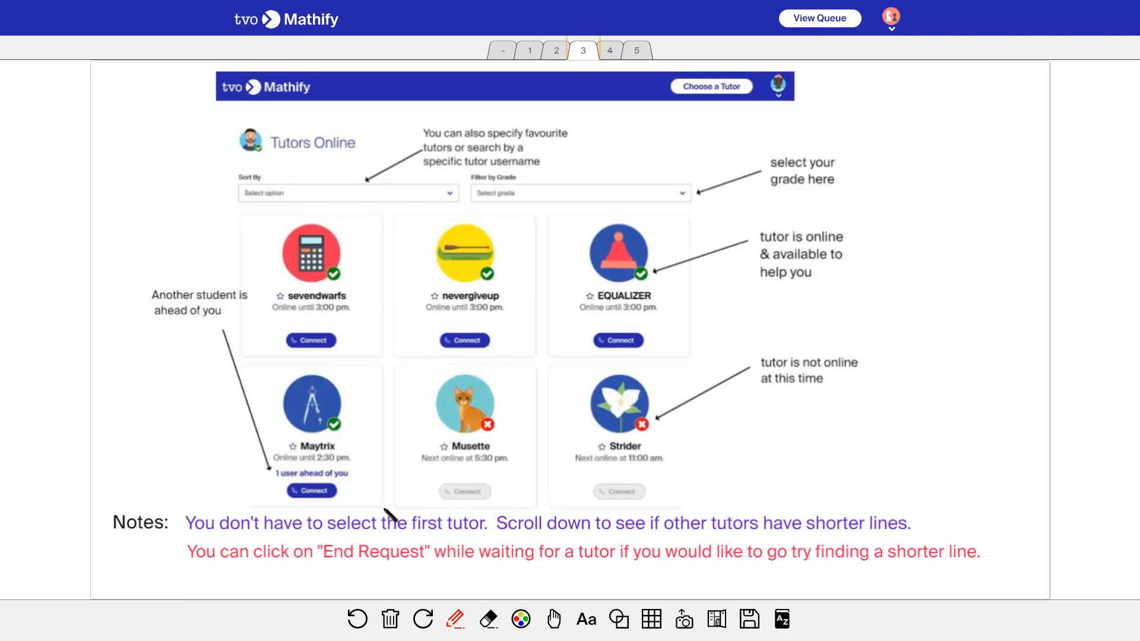
pyautogui.moveTo(467, 544)
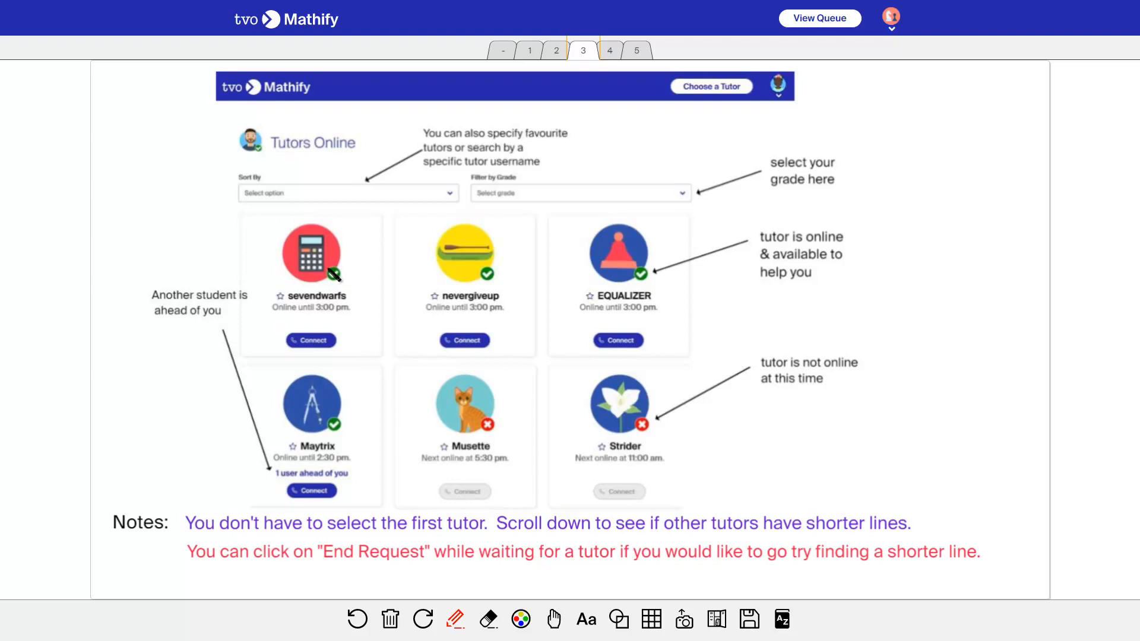
pyautogui.moveTo(408, 447)
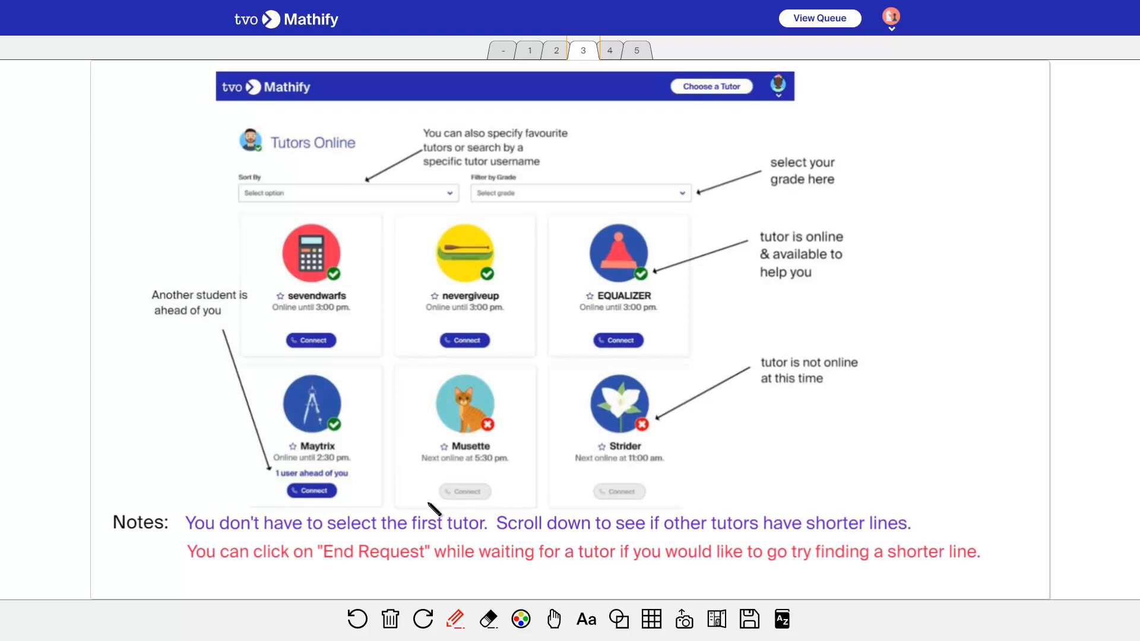
pyautogui.moveTo(526, 569)
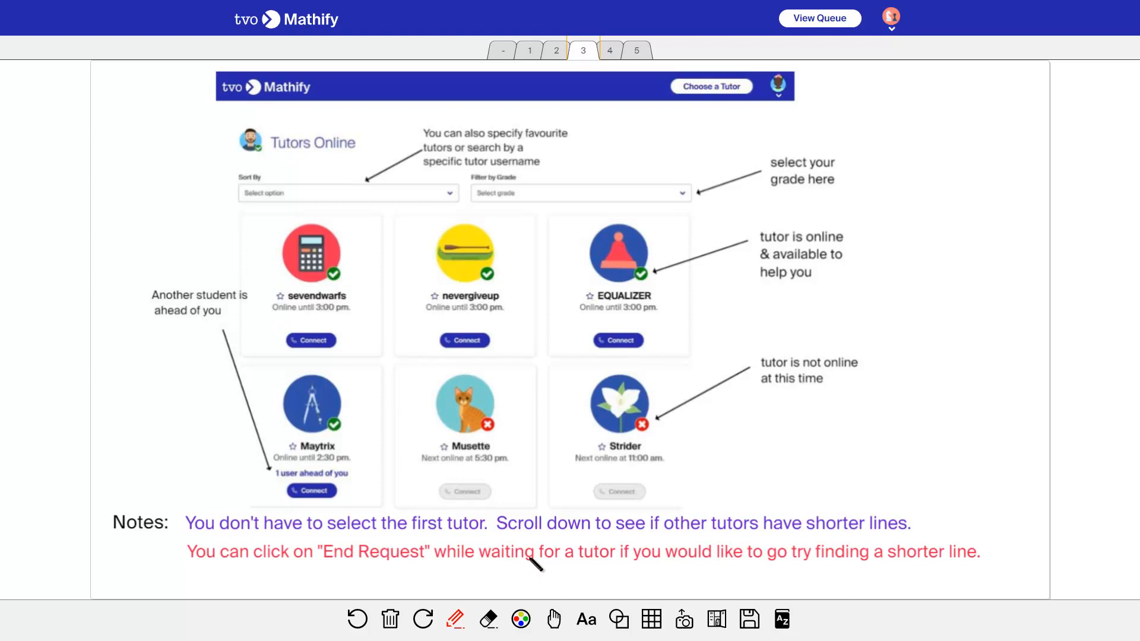
pyautogui.moveTo(376, 566)
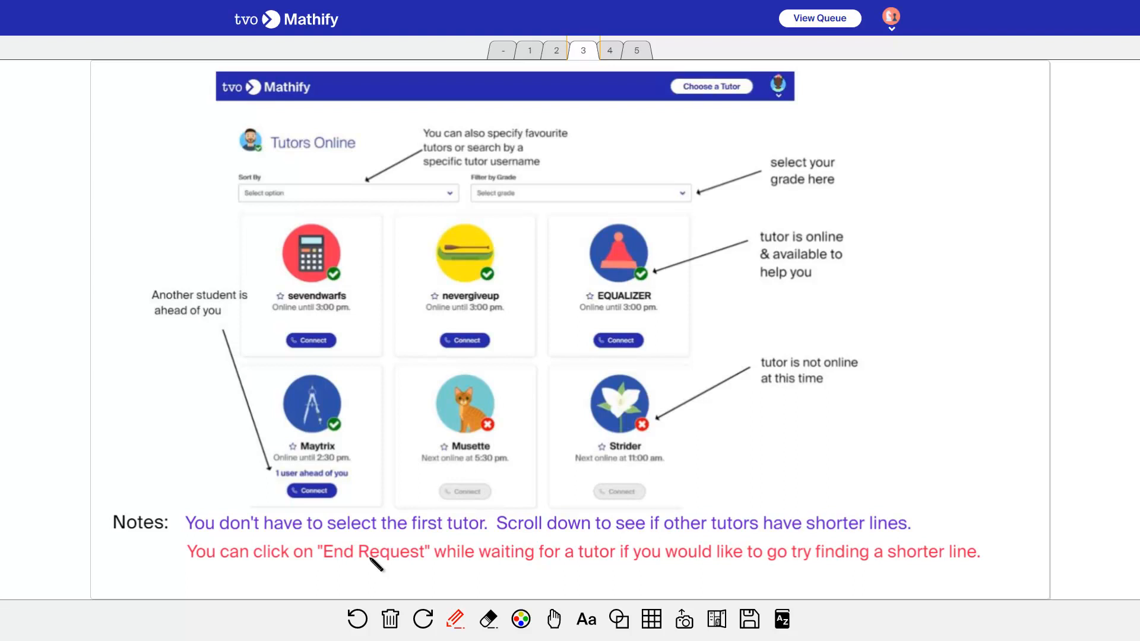
pyautogui.moveTo(806, 338)
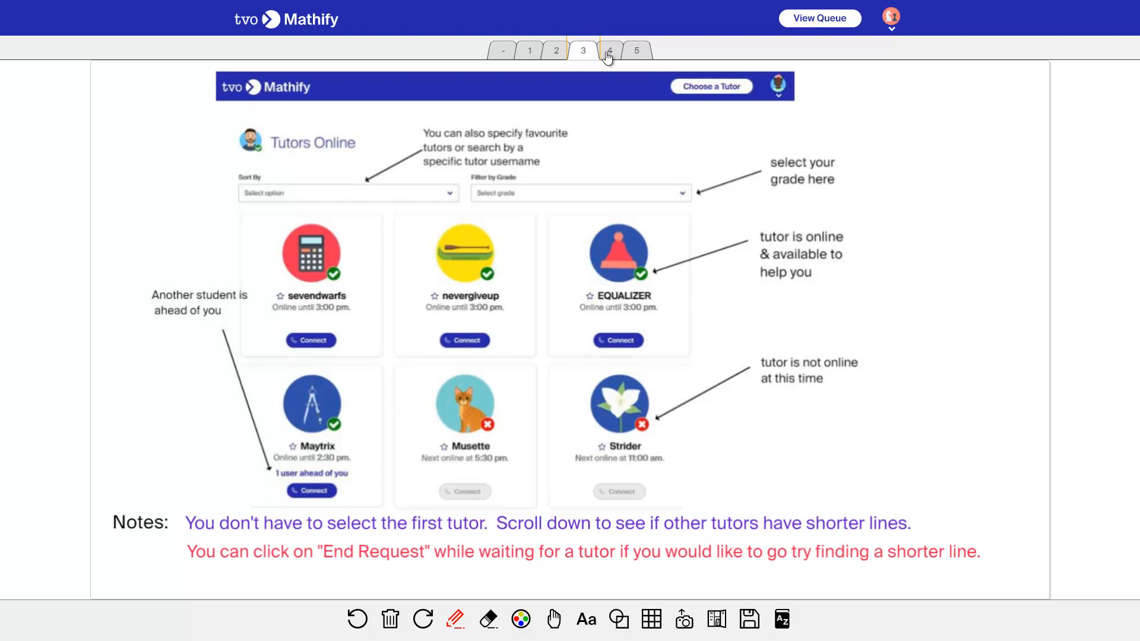
# - Switch to whiteboard page 4 about posting questions before connecting with a tutor
pyautogui.click(610, 50)
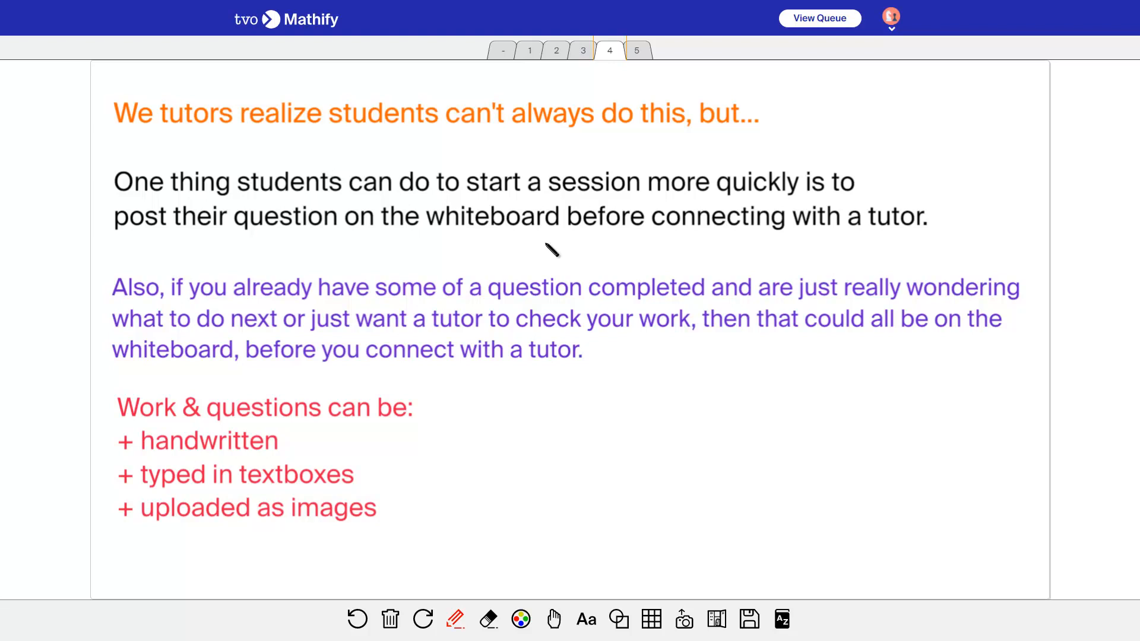
pyautogui.moveTo(475, 338)
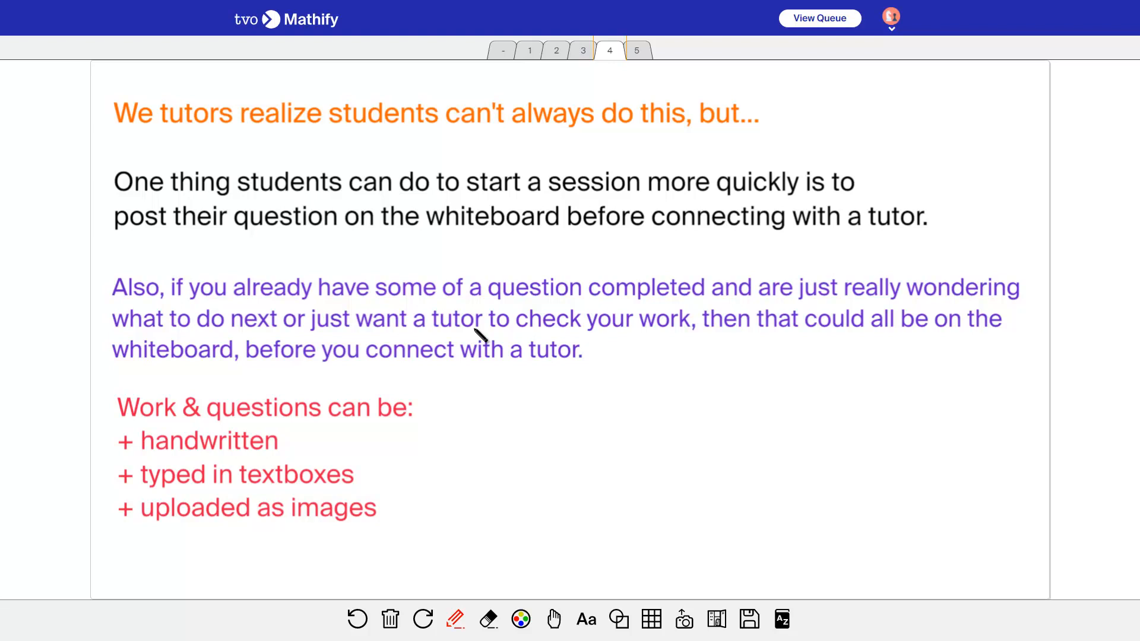
pyautogui.moveTo(316, 442)
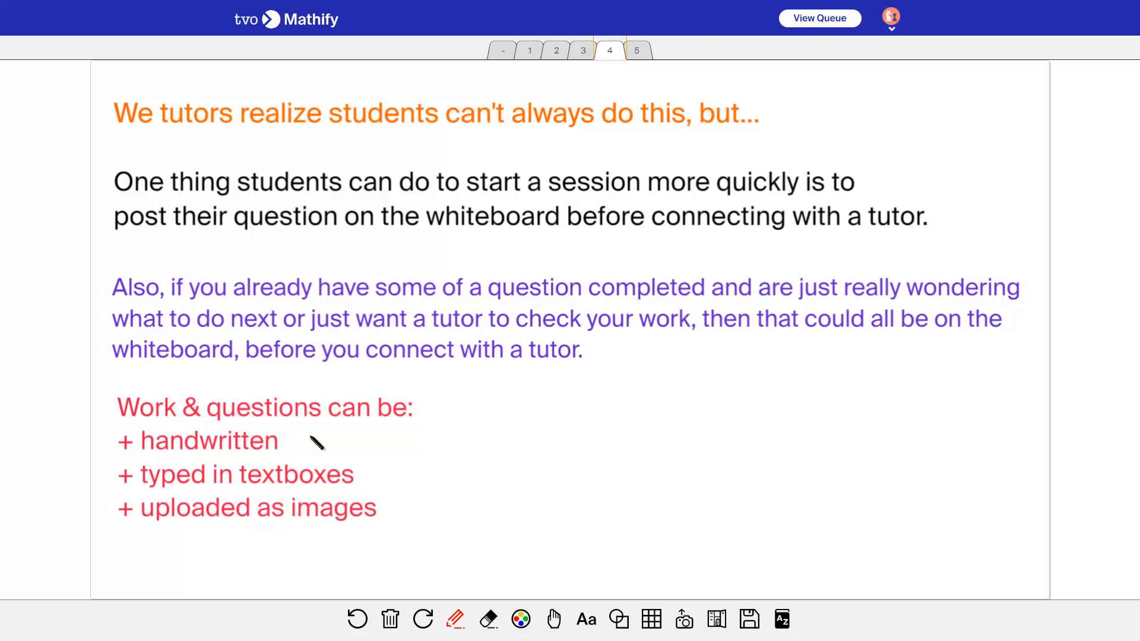
pyautogui.moveTo(305, 464)
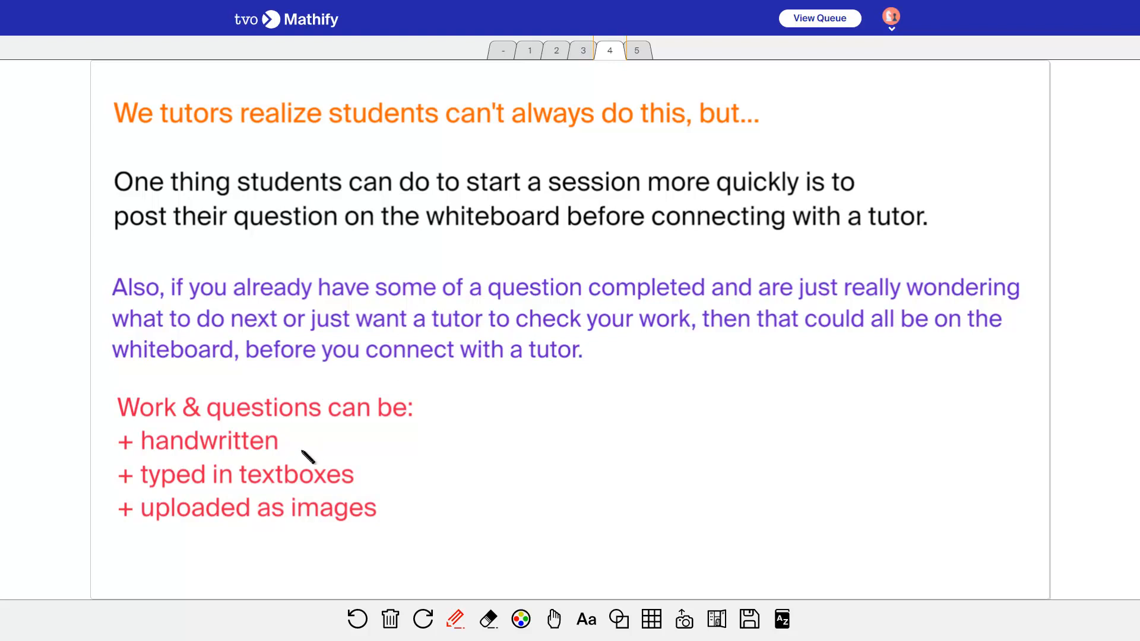
pyautogui.moveTo(344, 494)
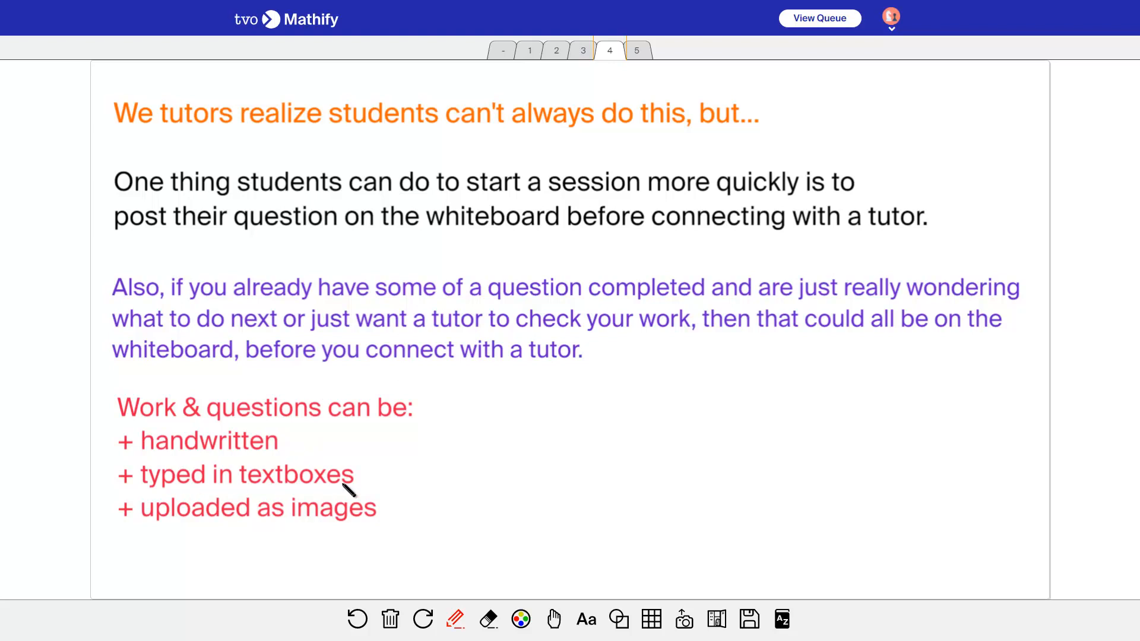
pyautogui.moveTo(365, 533)
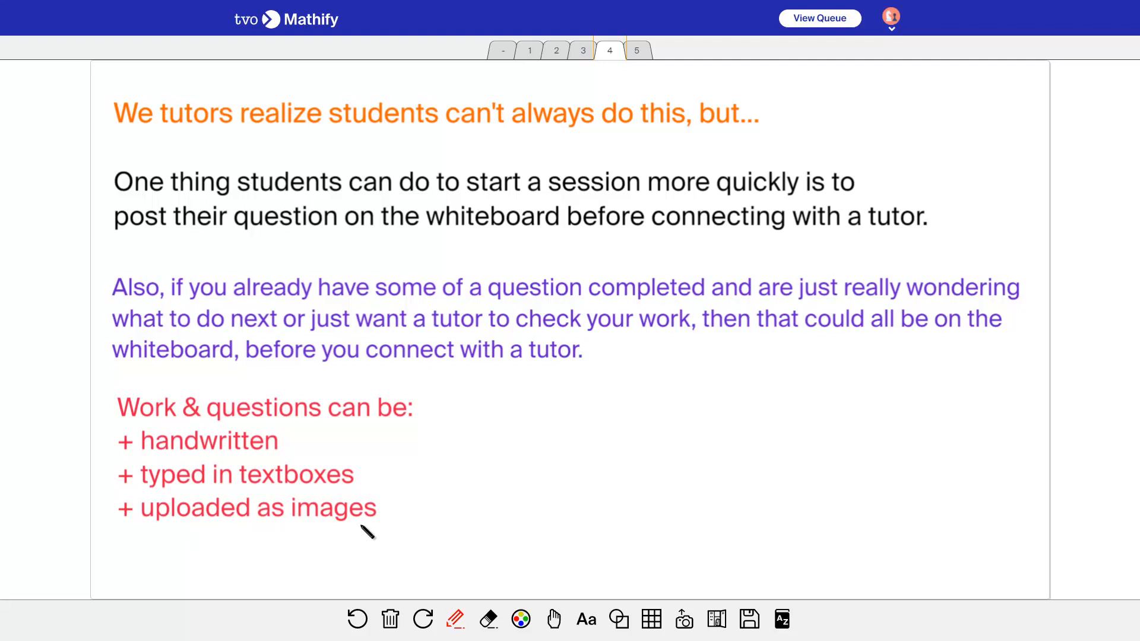
pyautogui.moveTo(683, 619)
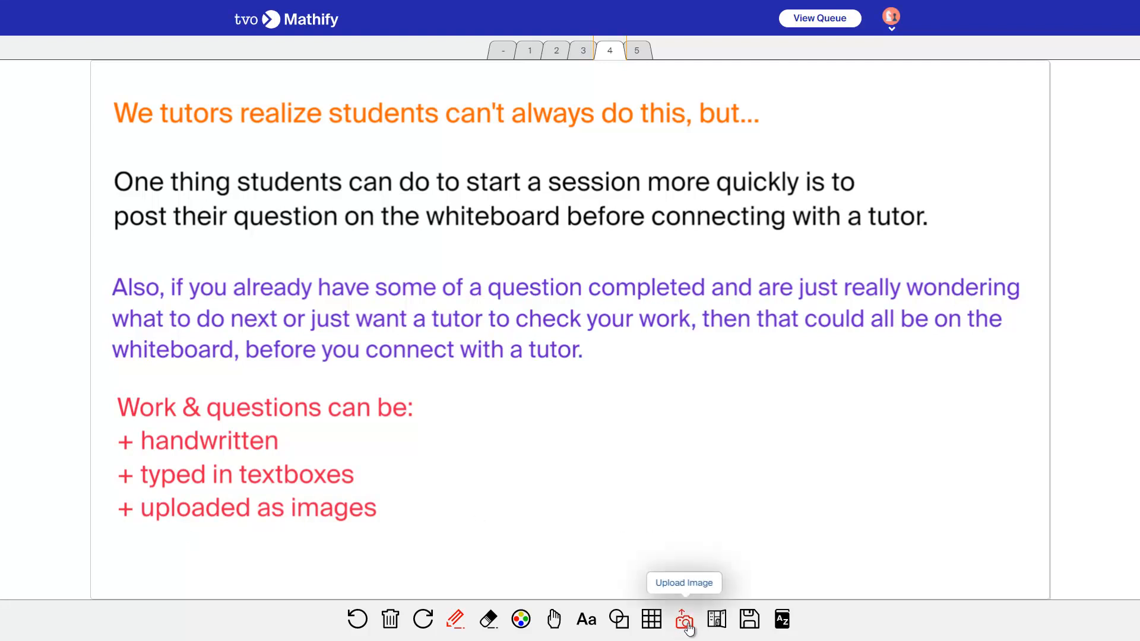
pyautogui.moveTo(621, 378)
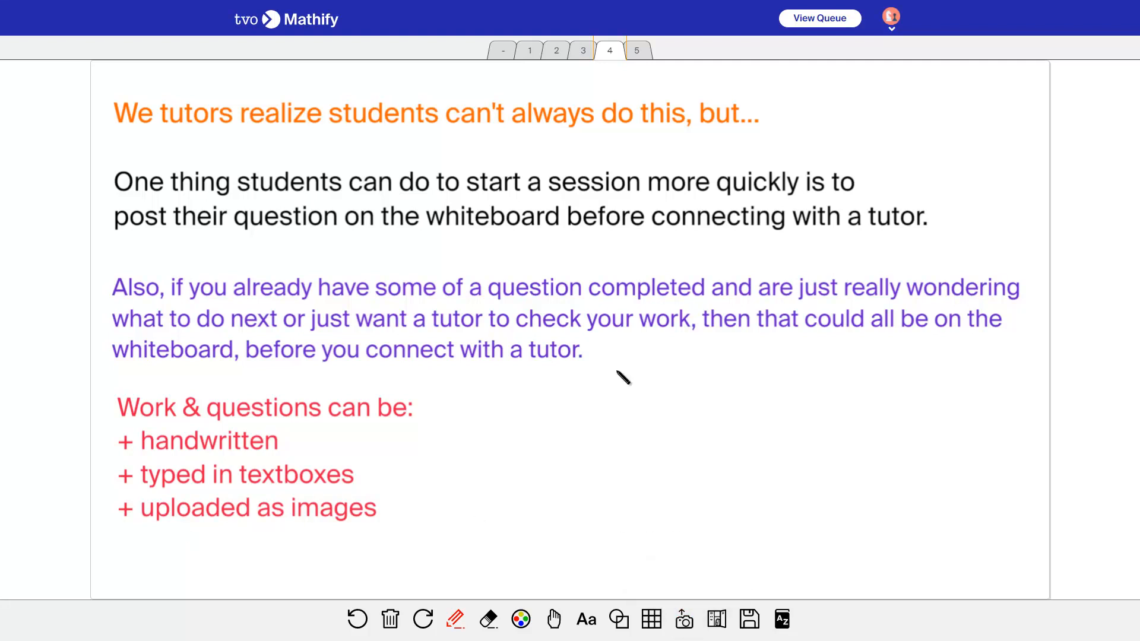
pyautogui.moveTo(440, 304)
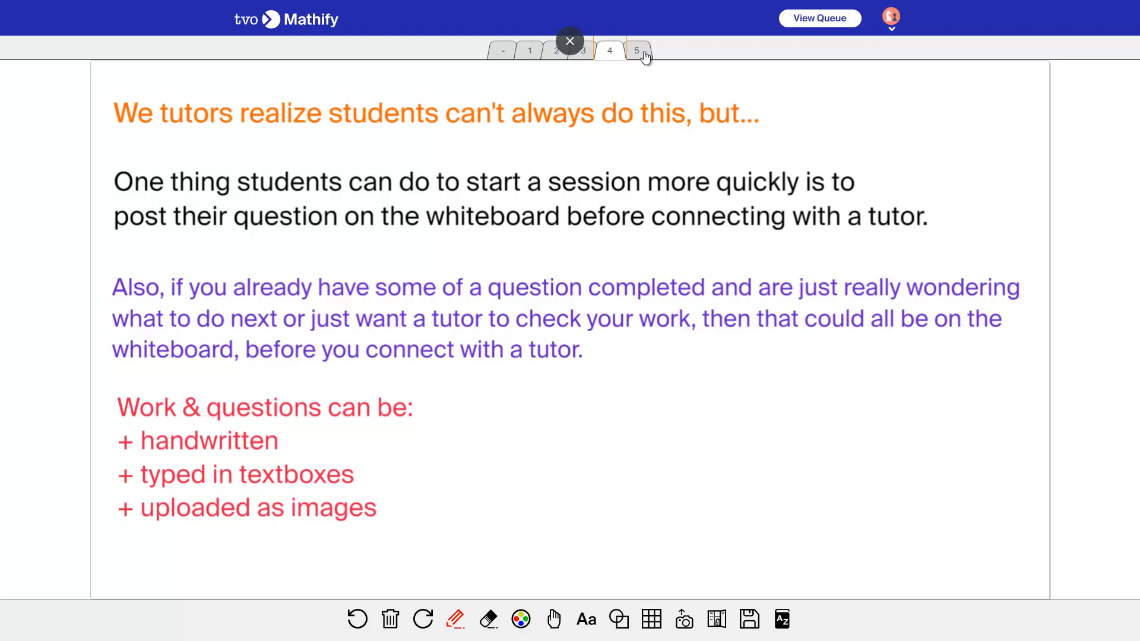
# - Switch to whiteboard page 5 about session timeouts and the missing chat pod
pyautogui.click(637, 50)
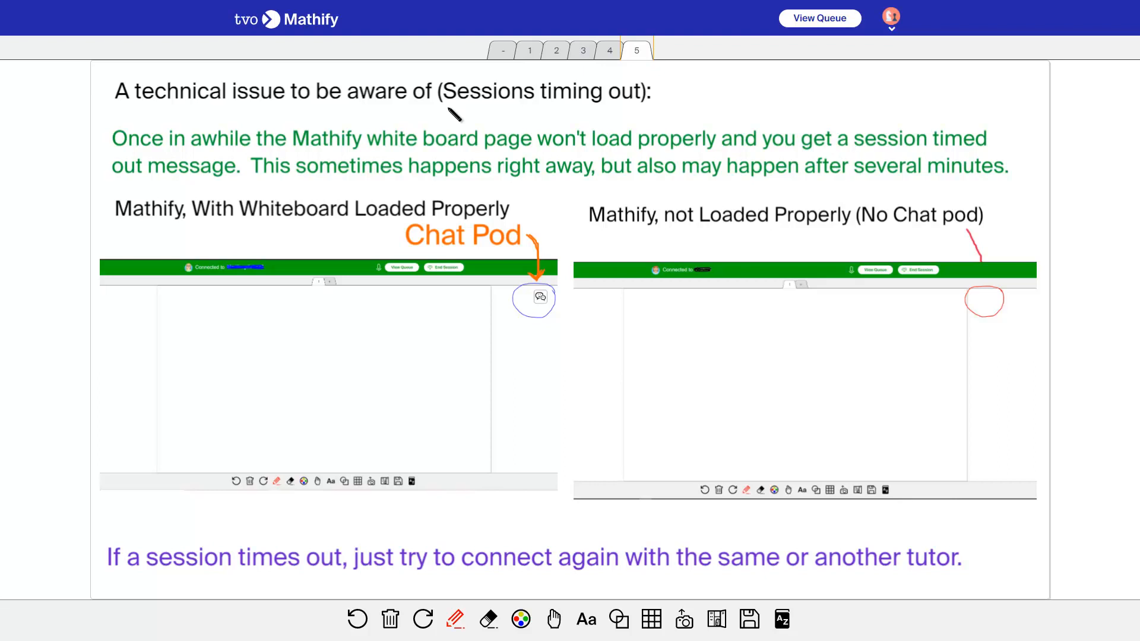
pyautogui.moveTo(411, 172)
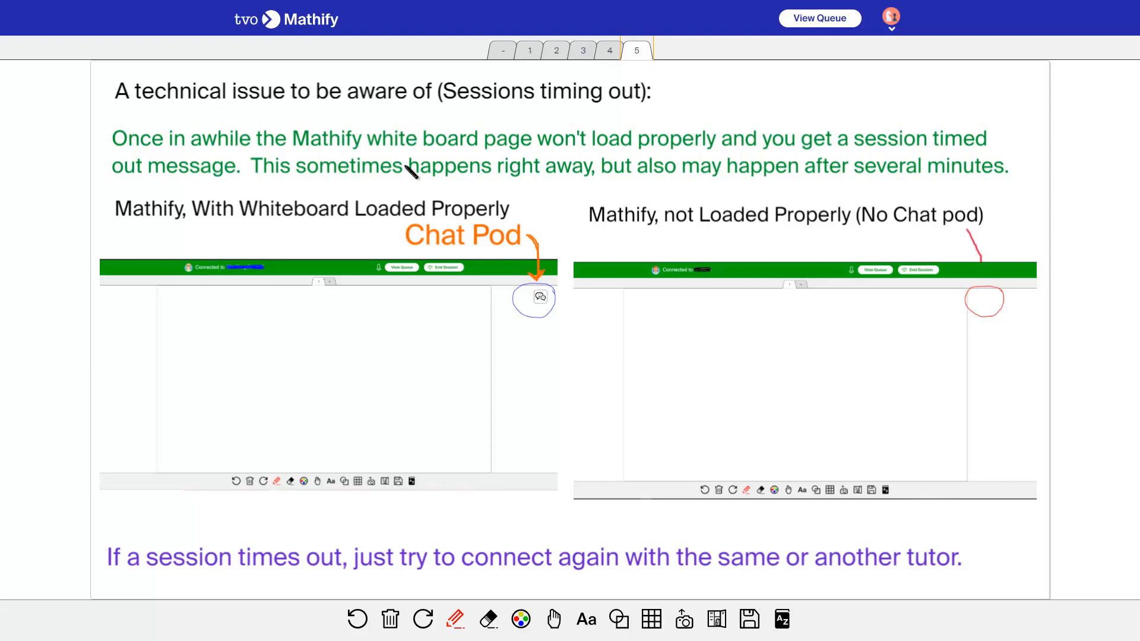
pyautogui.moveTo(512, 249)
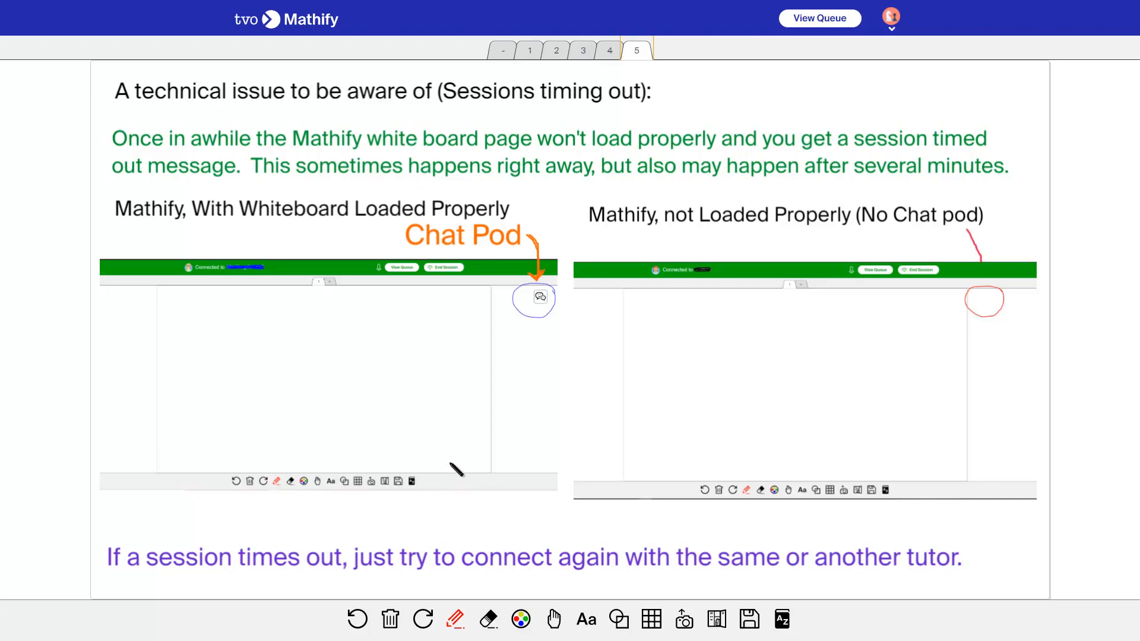
pyautogui.moveTo(562, 312)
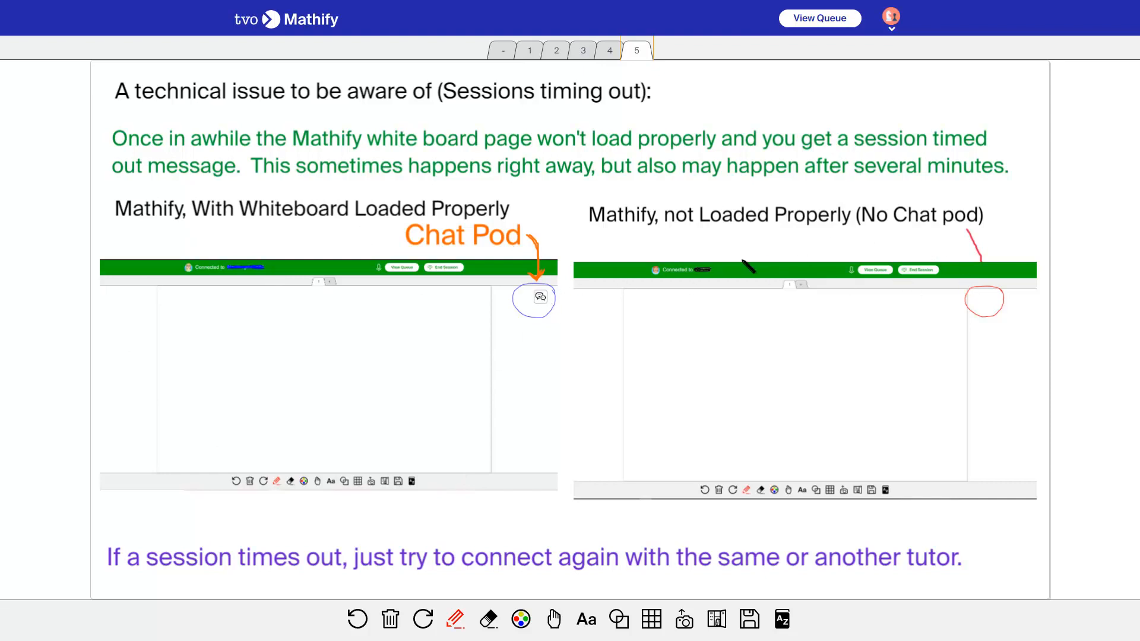
pyautogui.moveTo(999, 289)
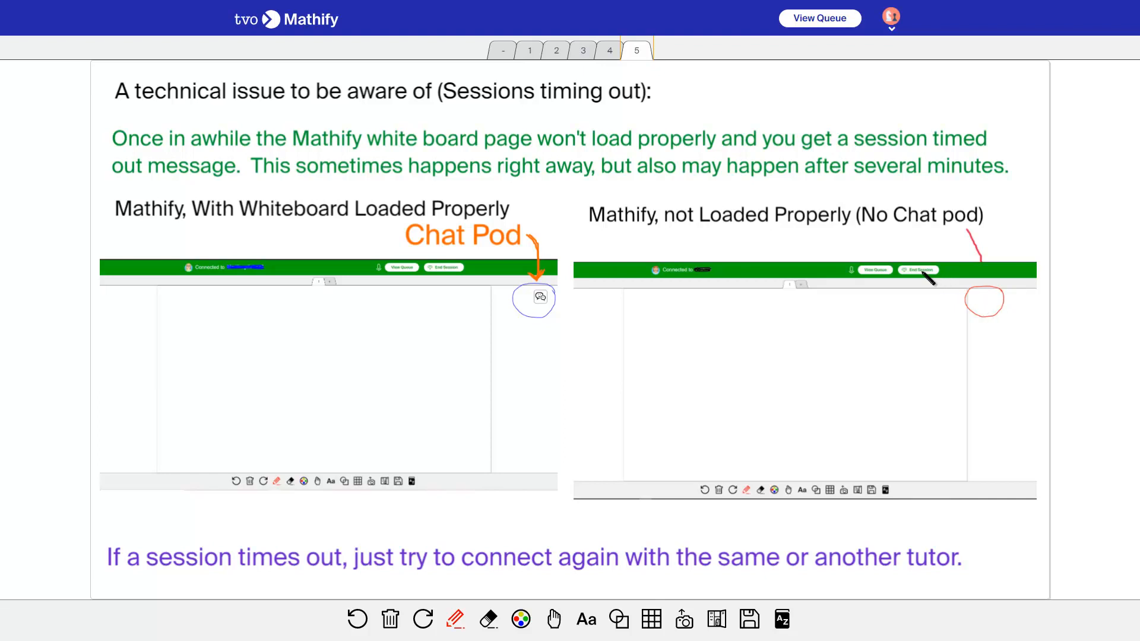
pyautogui.moveTo(808, 452)
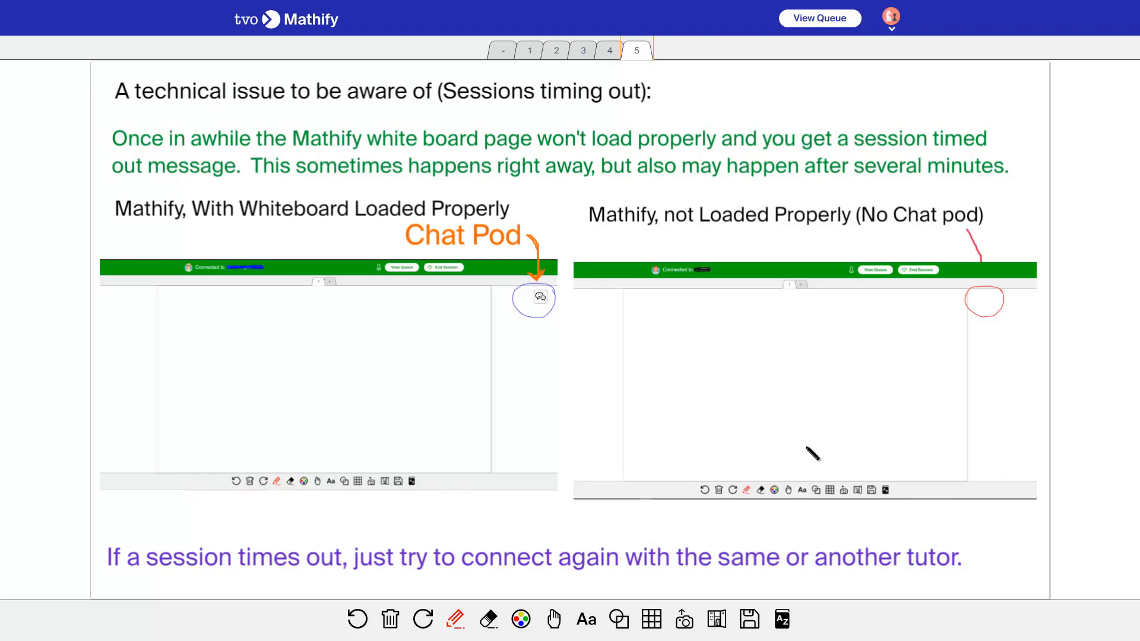